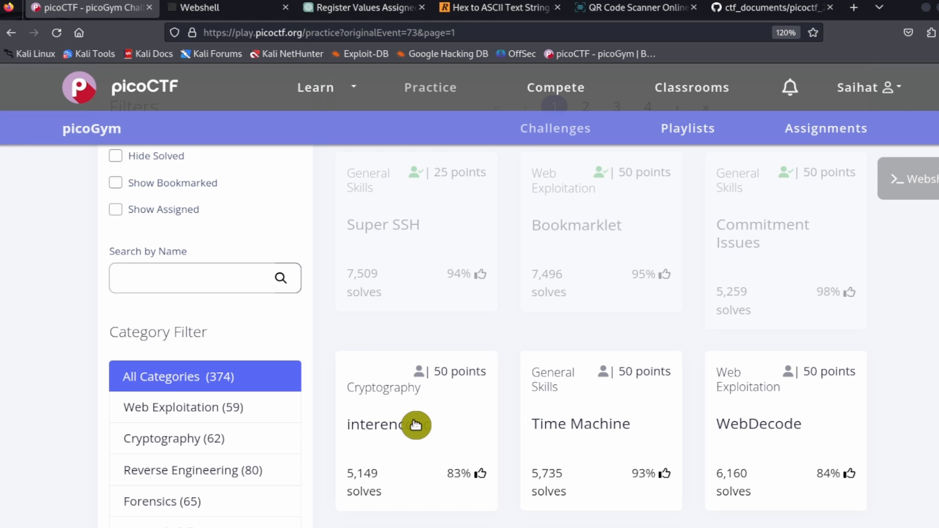
# - Open the interencdec Cryptography challenge card from the picoGym practice list
pyautogui.click(380, 425)
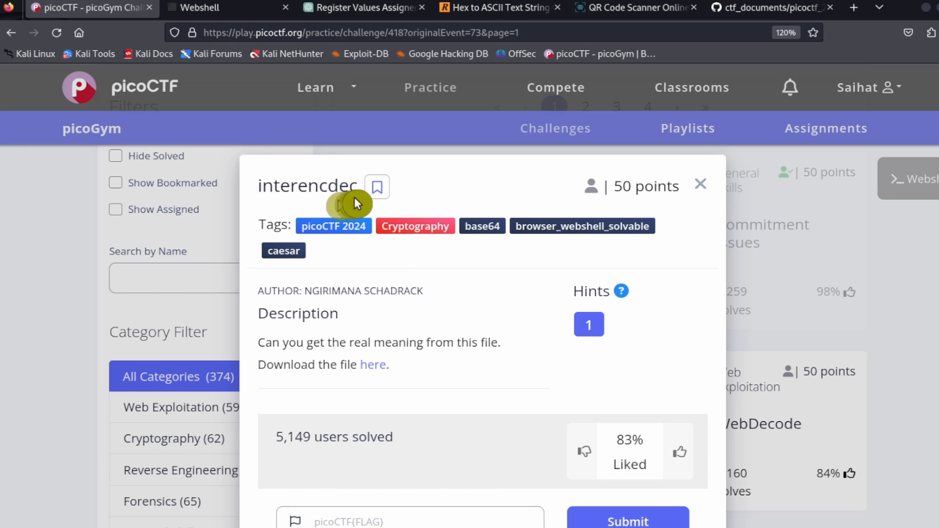
pyautogui.moveTo(414, 253)
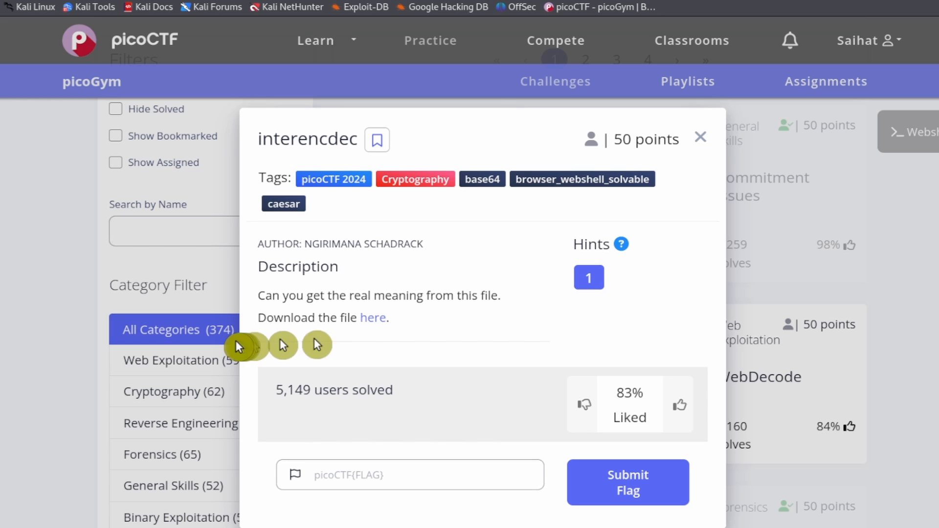
pyautogui.moveTo(401, 370)
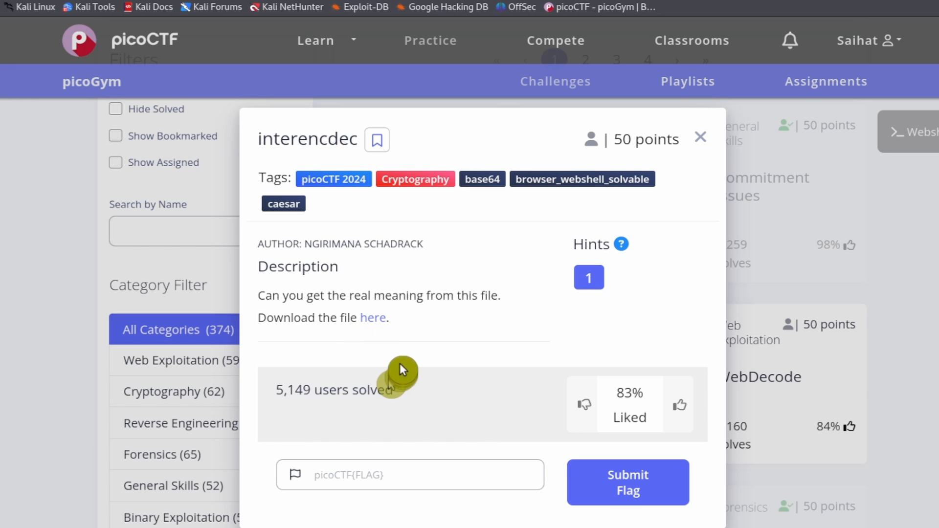
pyautogui.moveTo(372, 318)
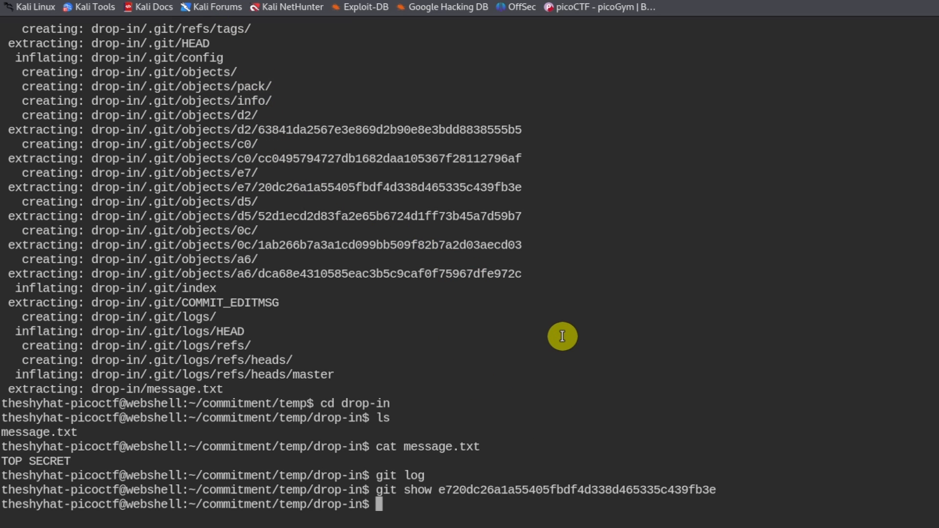
# - Go up to the home directory, list it, and create an interencdec2 folder
pyautogui.write('cd ..')
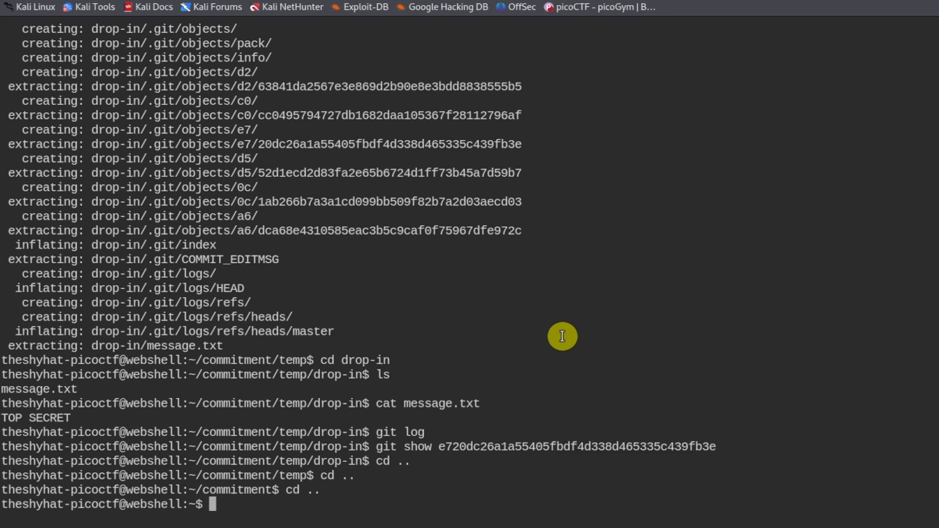
pyautogui.write('ls')
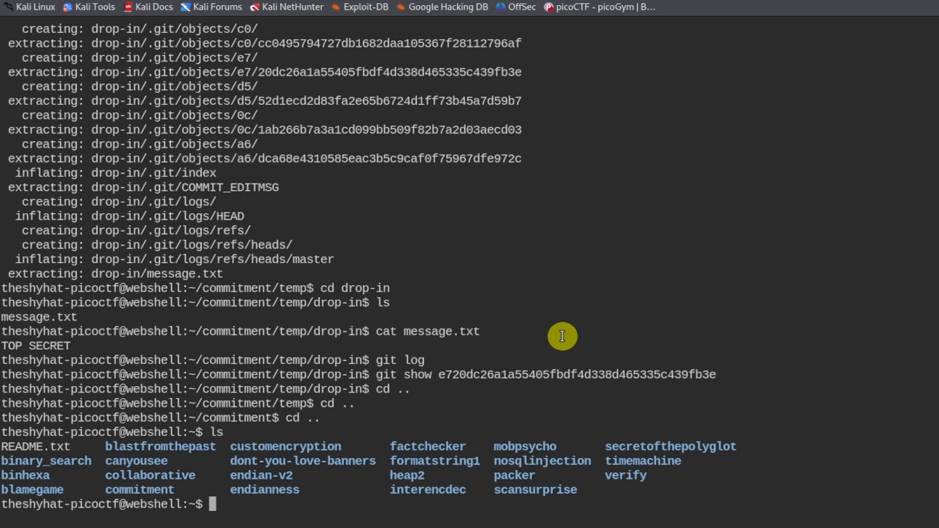
pyautogui.moveTo(54, 494)
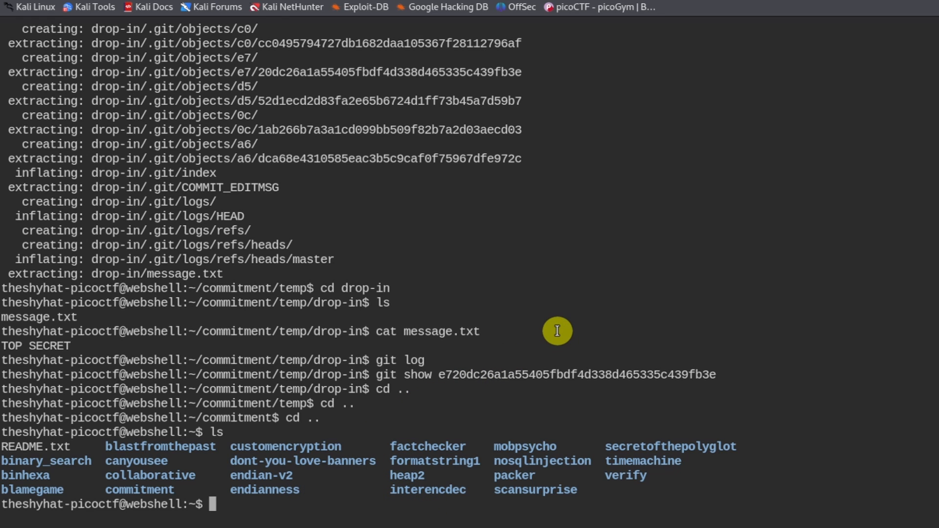
pyautogui.write('mk')
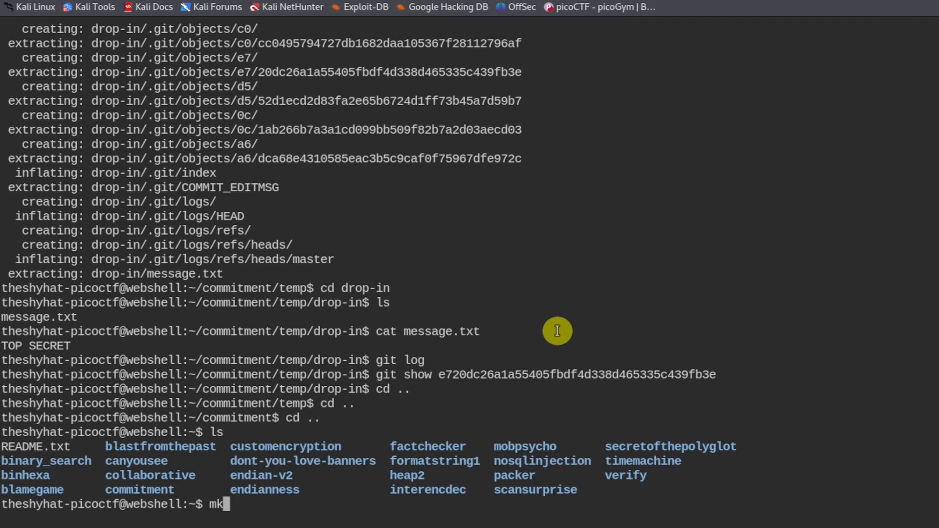
pyautogui.write('dir')
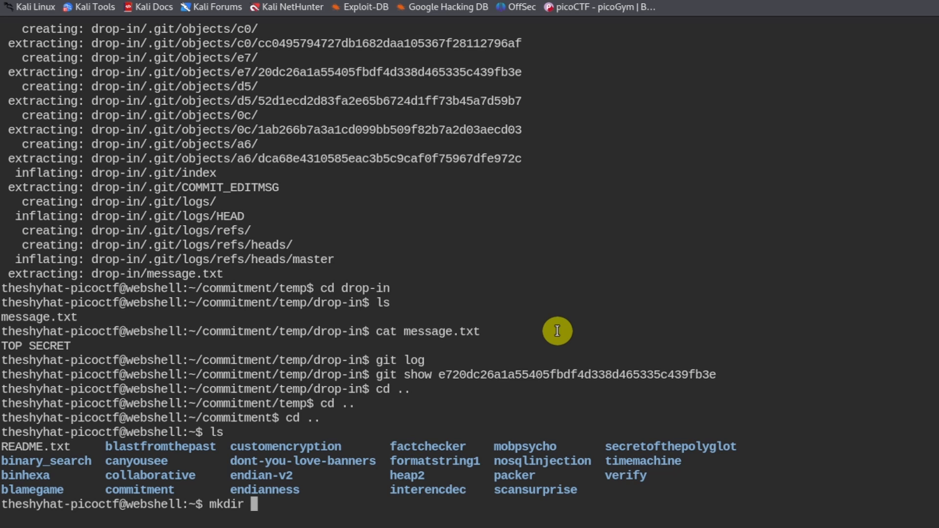
pyautogui.write('inter')
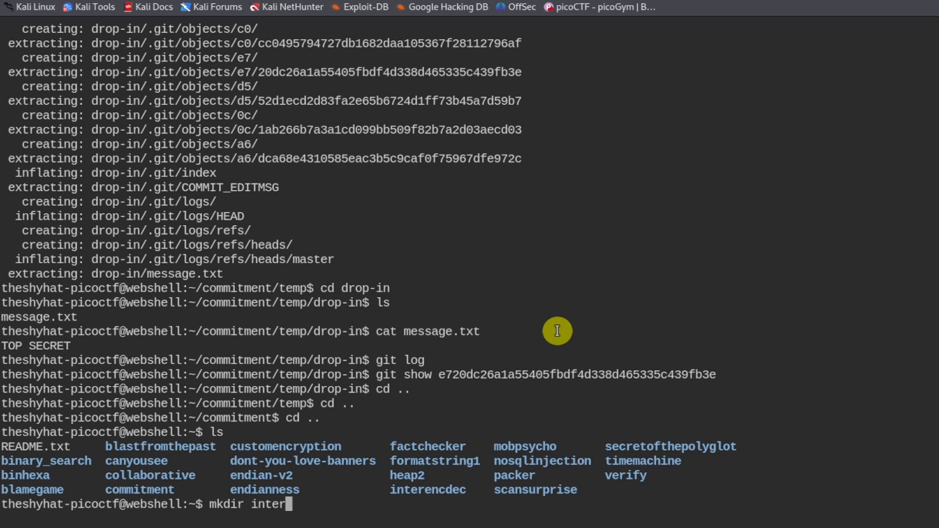
pyautogui.write('encdec2')
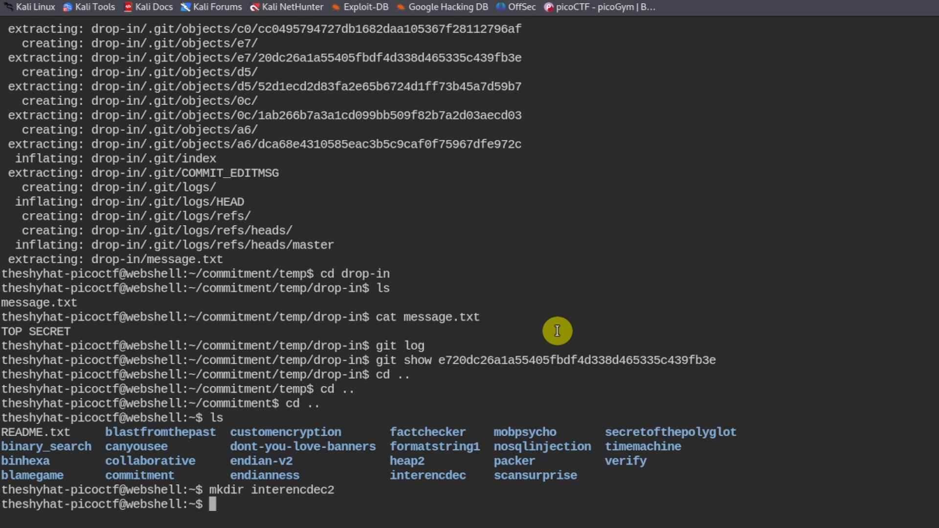
# - Move into interencdec2 and download enc_flag from artifacts.picoctf.net with wget
pyautogui.write('c')
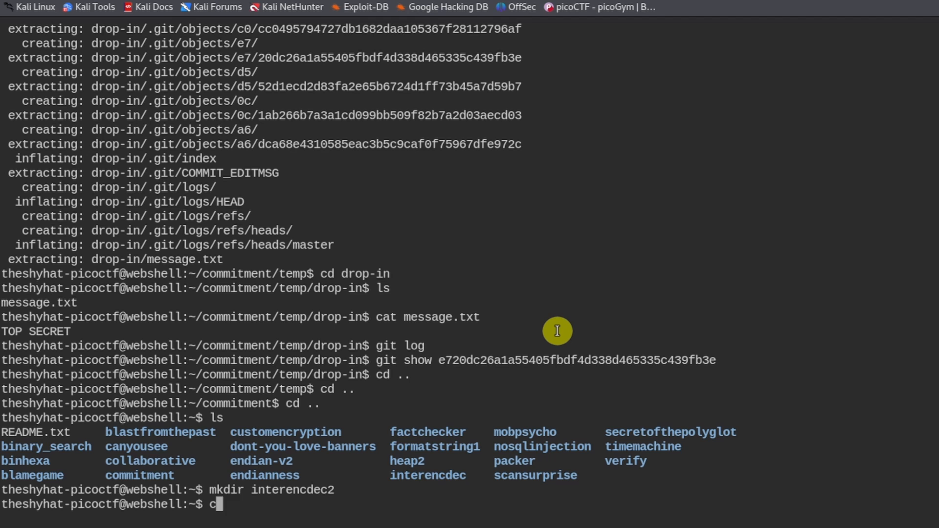
pyautogui.write('d interencdec2')
pyautogui.write('ls')
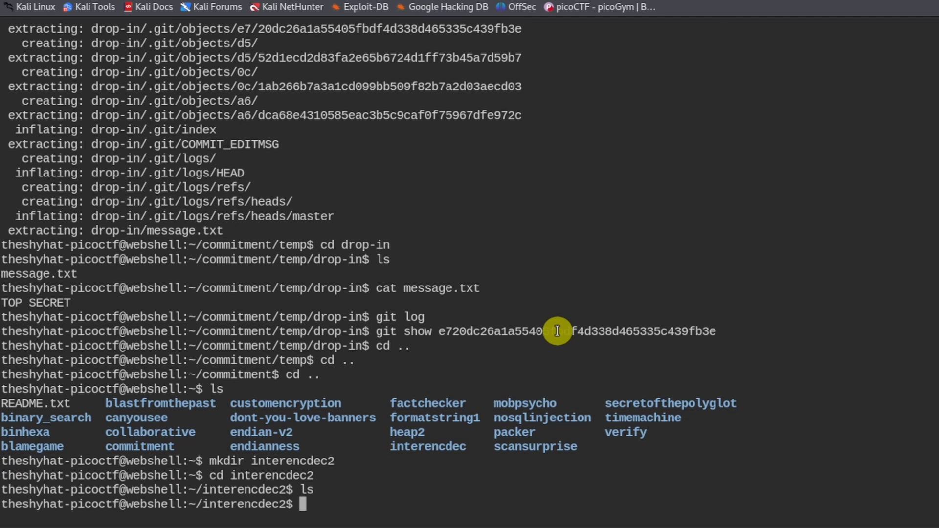
pyautogui.write('wget https://artifacts.picoctf.net/c_titan/2/enc_flag')
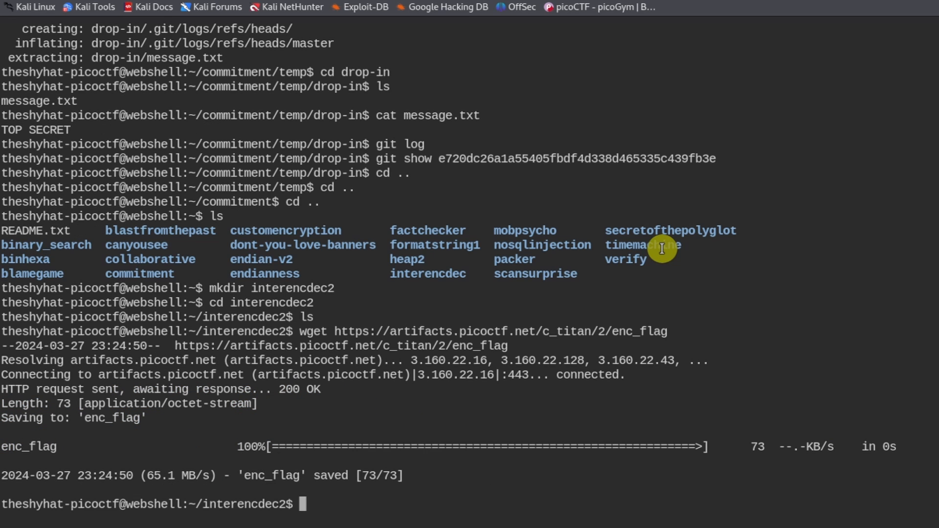
pyautogui.moveTo(264, 414)
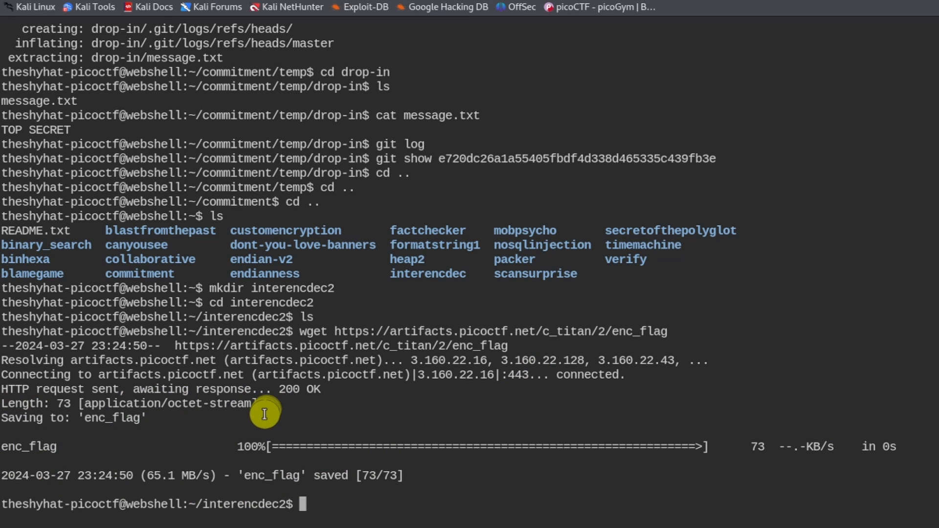
pyautogui.moveTo(506, 341)
pyautogui.write('ls')
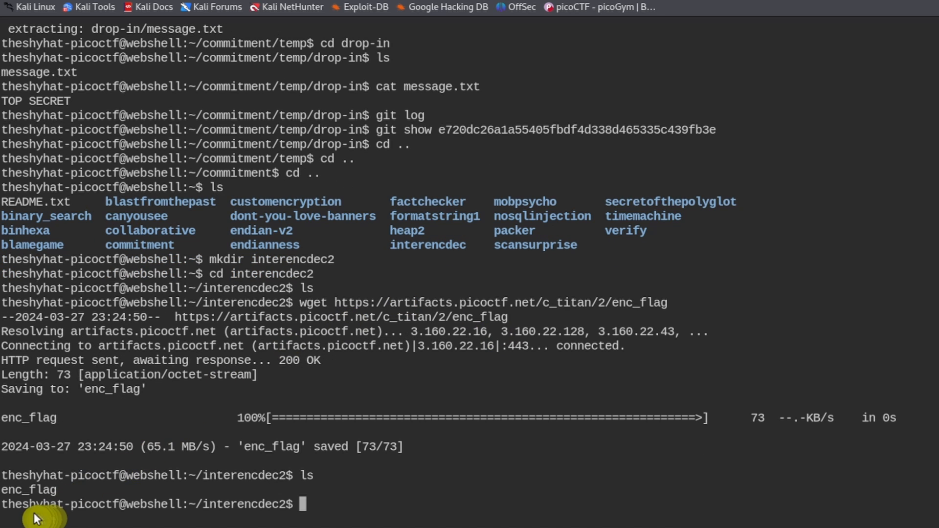
pyautogui.moveTo(715, 277)
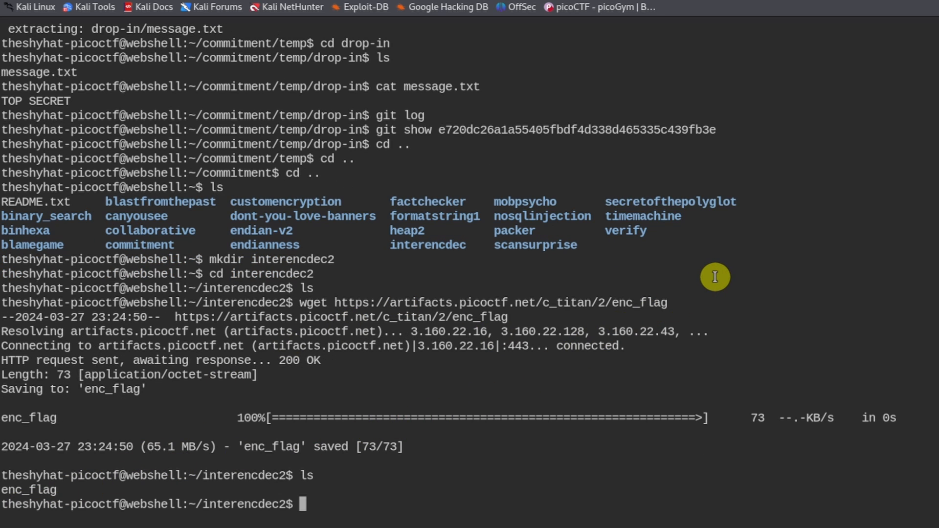
# - Confirm enc_flag is ASCII text, print it, and select the encoded string
pyautogui.scroll(-3)
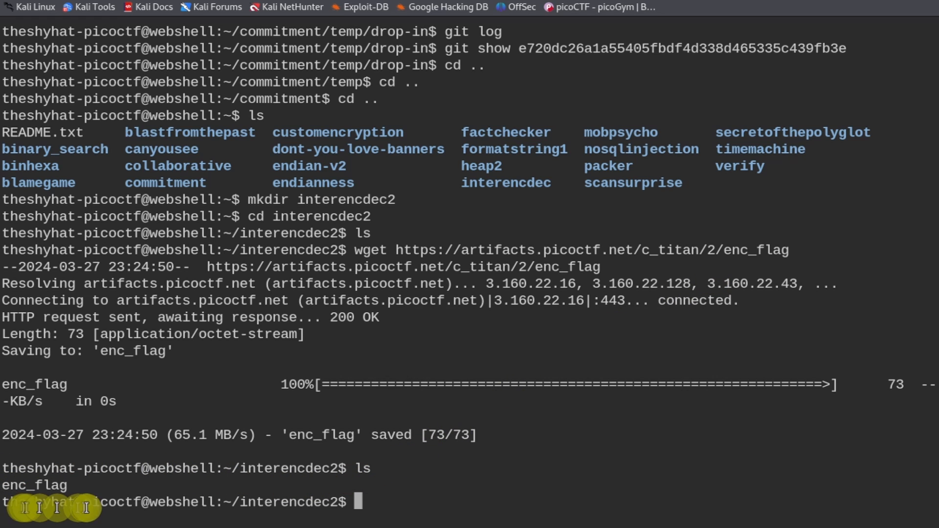
pyautogui.moveTo(507, 401)
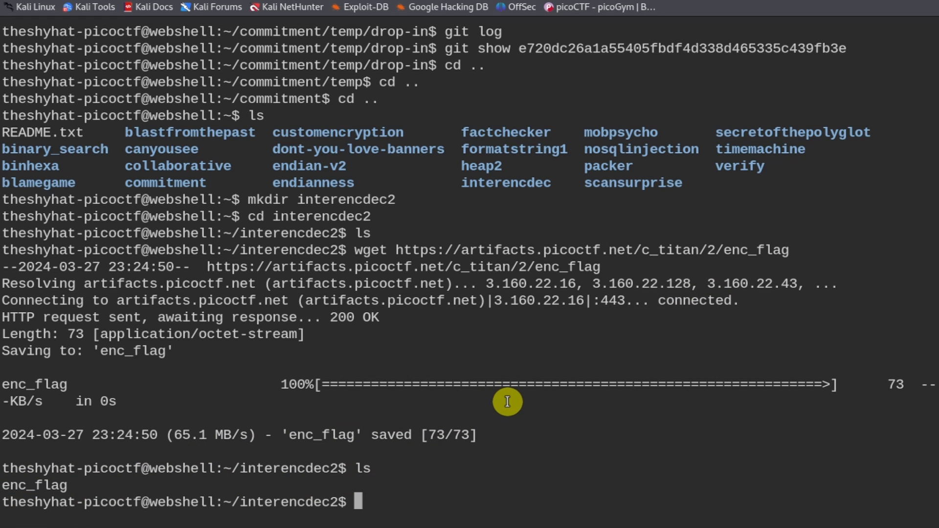
pyautogui.write('file enc_flag')
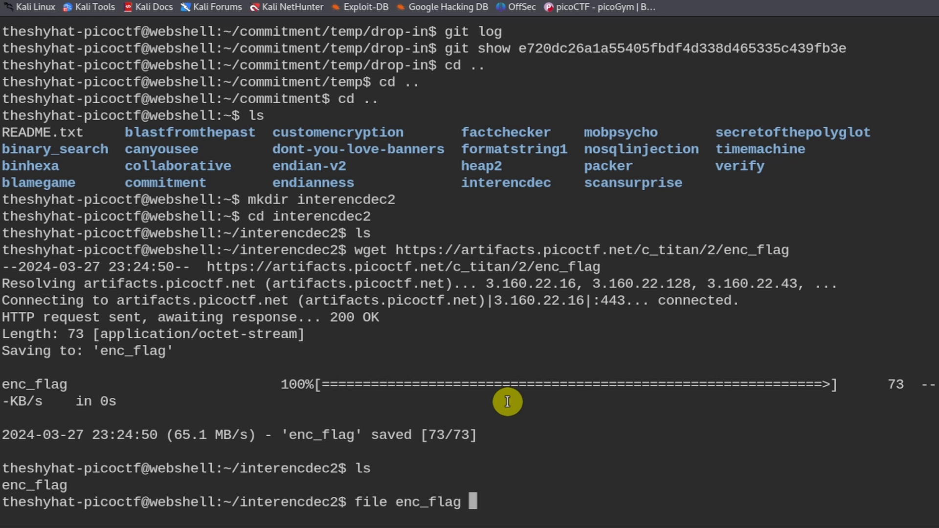
pyautogui.moveTo(367, 520)
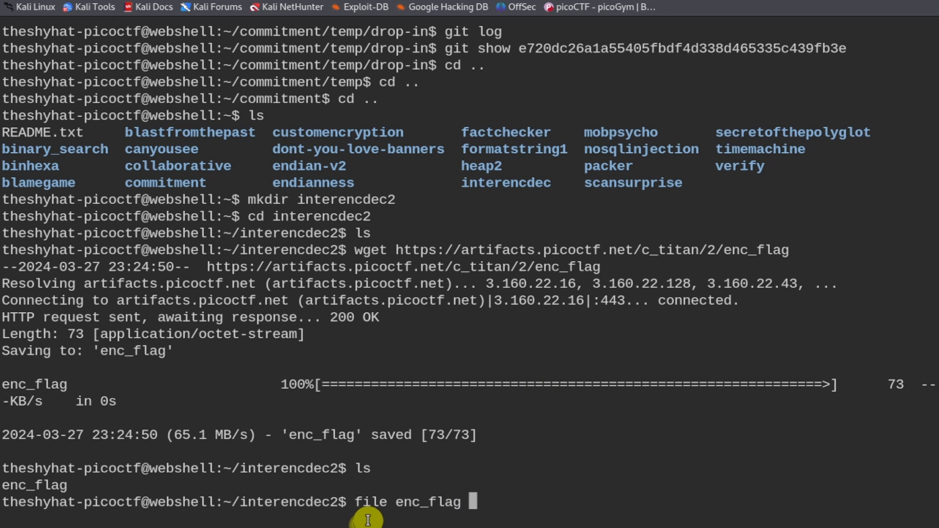
pyautogui.moveTo(426, 519)
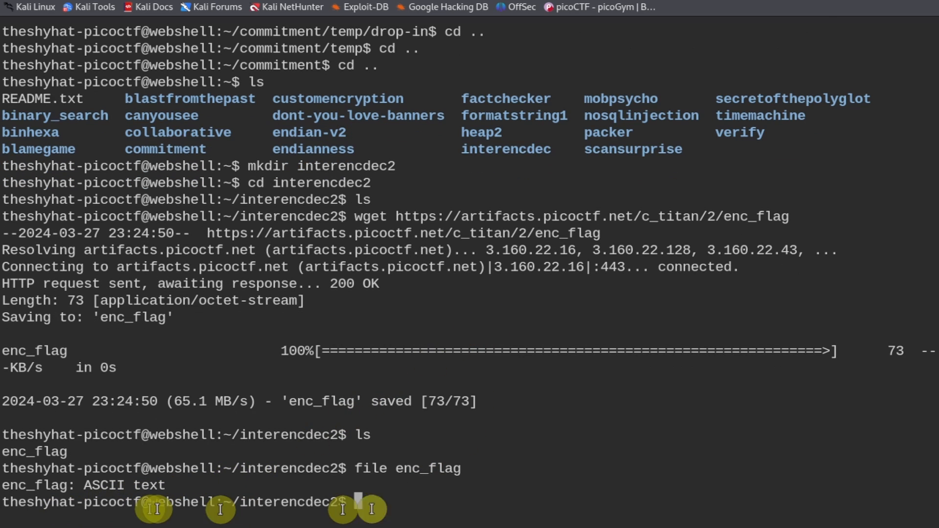
pyautogui.moveTo(563, 394)
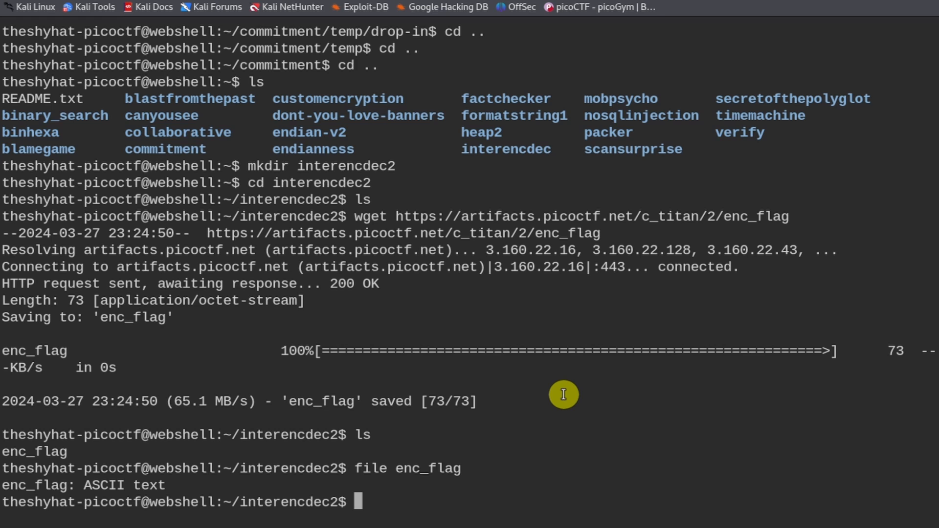
pyautogui.write('cat enc')
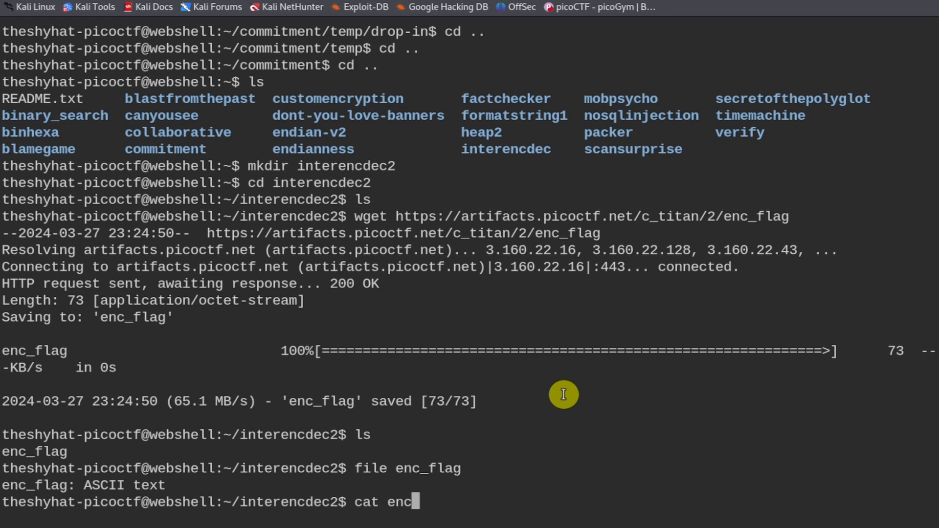
pyautogui.write('_flag')
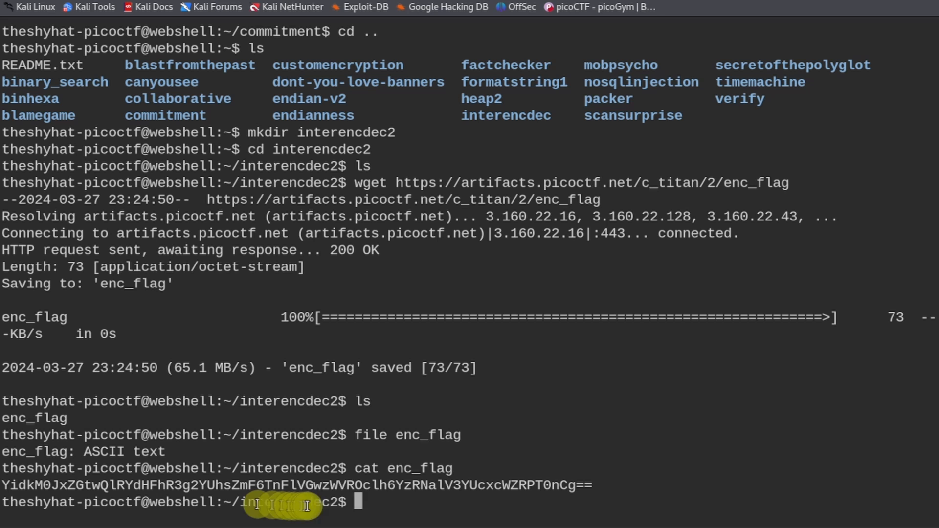
pyautogui.moveTo(563, 501)
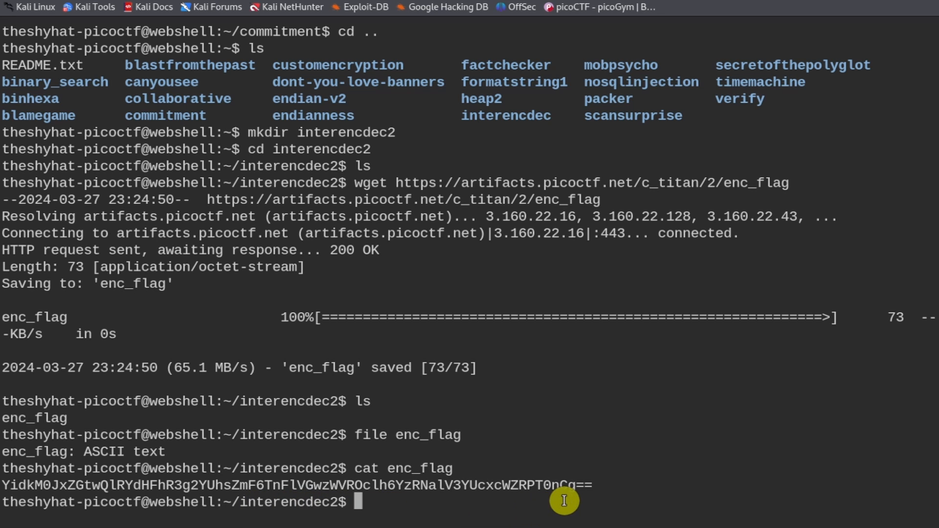
pyautogui.moveTo(141, 505)
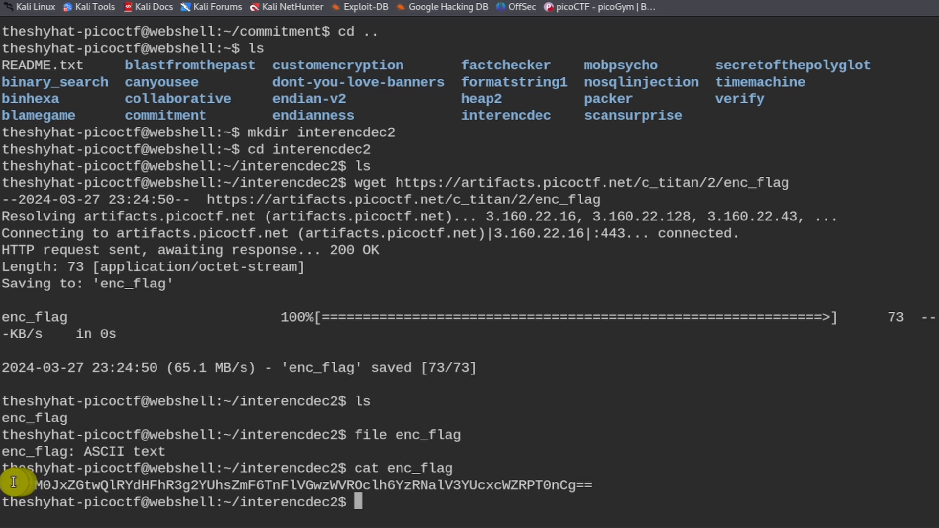
pyautogui.moveTo(6, 485); pyautogui.dragTo(231, 486)
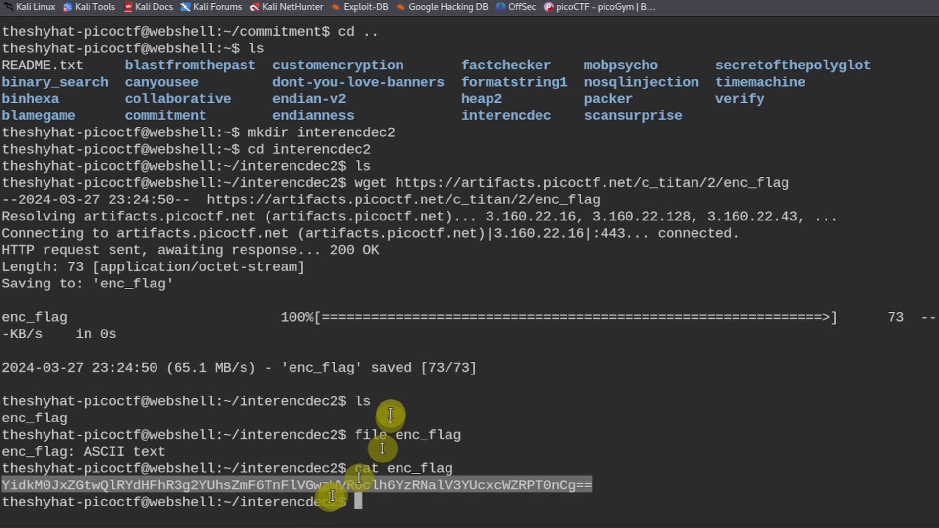
pyautogui.moveTo(346, 199)
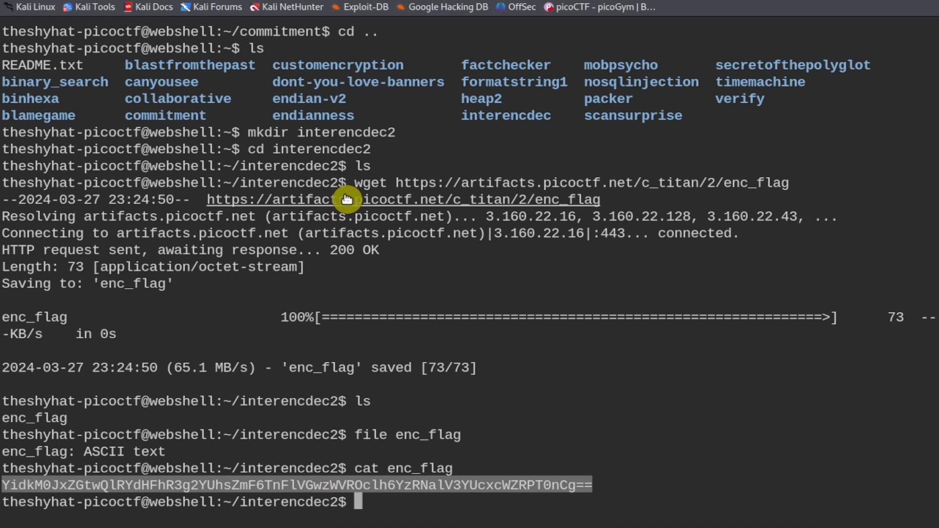
pyautogui.moveTo(336, 184)
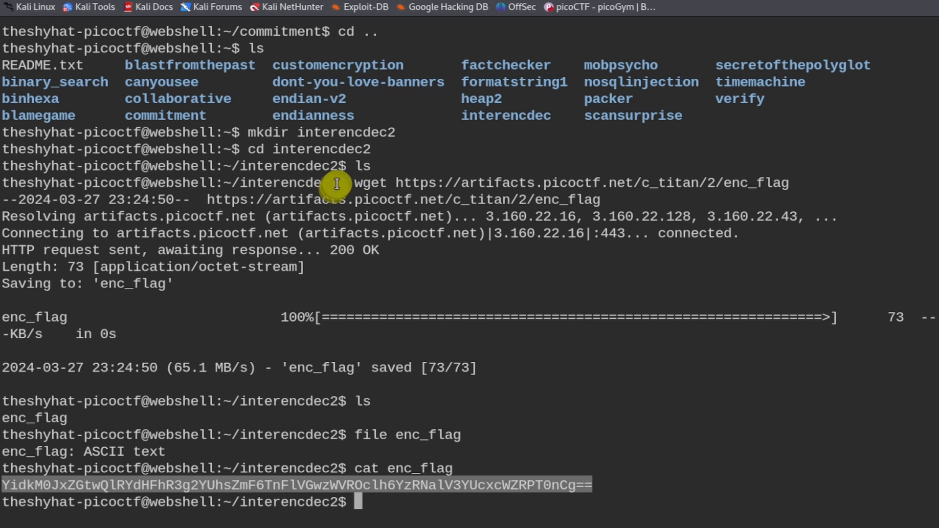
pyautogui.moveTo(357, 205)
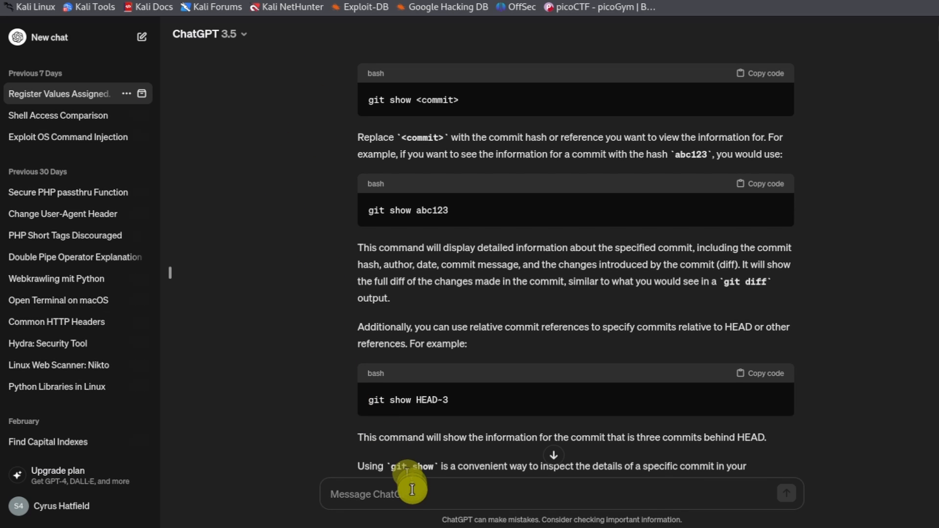
pyautogui.moveTo(496, 438)
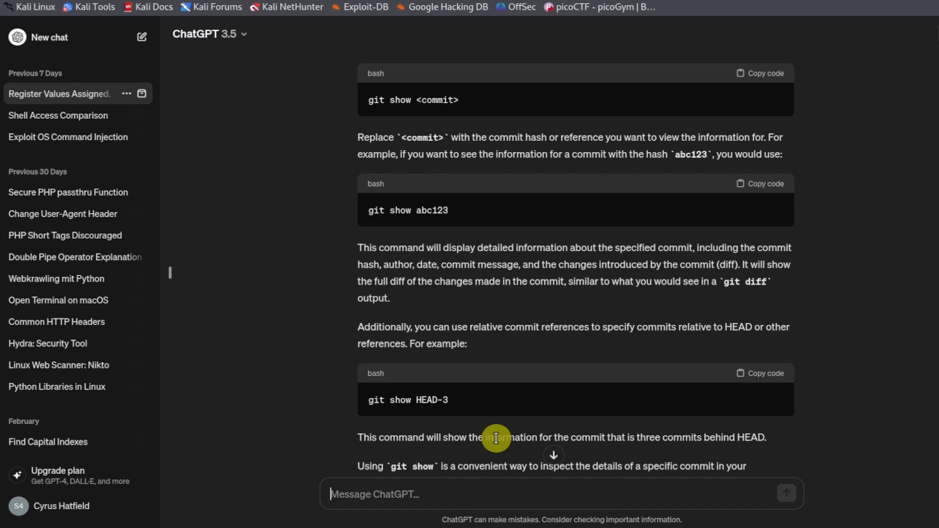
# - Ask ChatGPT what the string YidkM0Jx…PT0nCg== is and read its Base64 explanation
pyautogui.write('I found this')
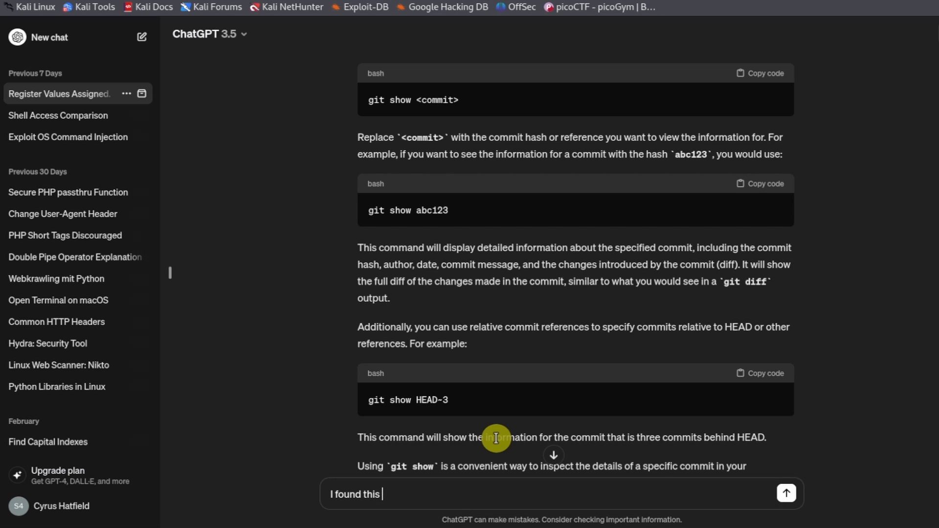
pyautogui.write('encrypted')
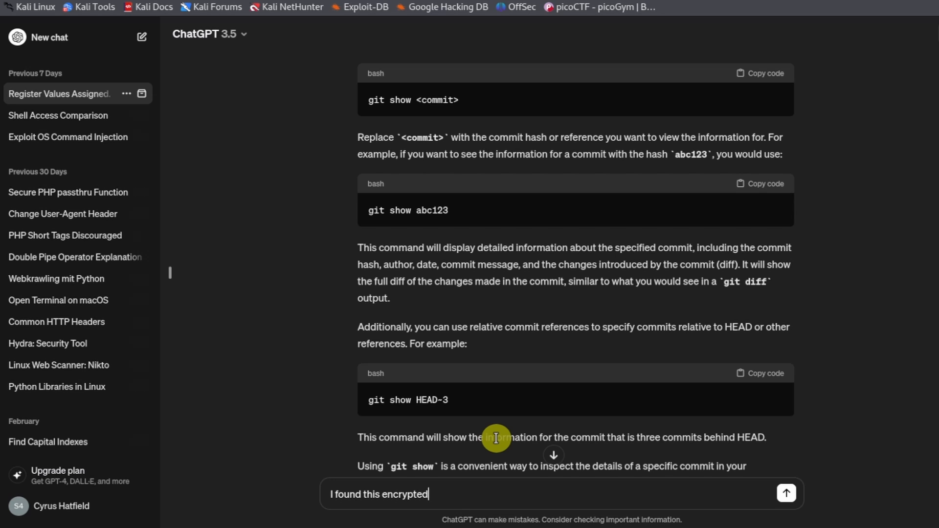
pyautogui.write('string. Can you identify')
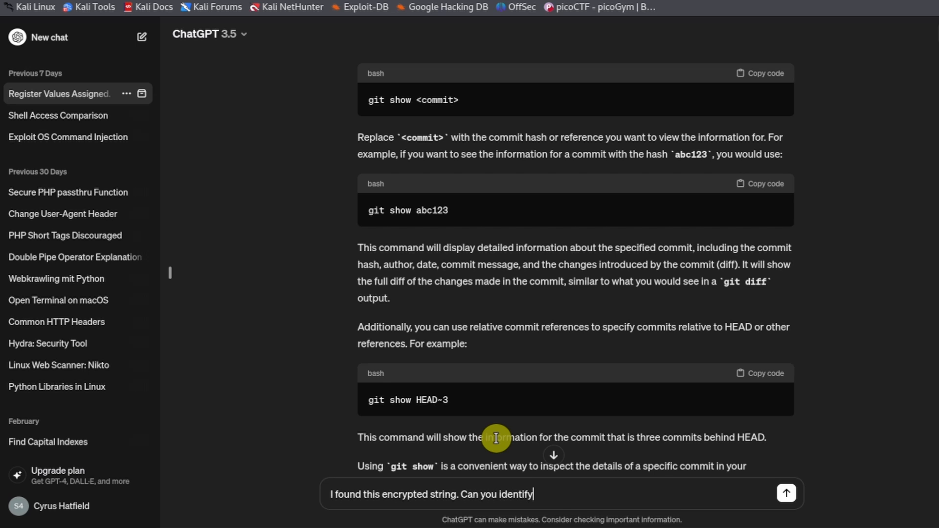
pyautogui.write('what it is')
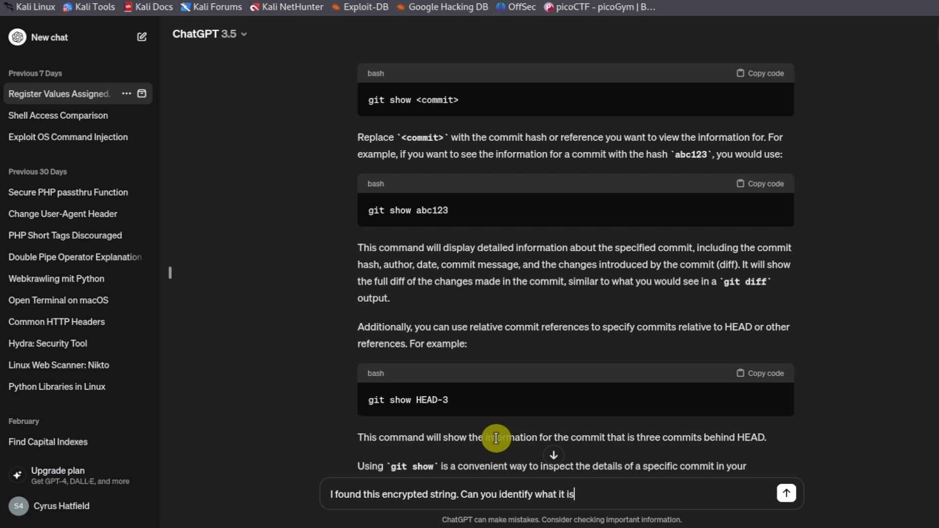
pyautogui.write('YidkM0JxZGtwQlRYdHFhR3g2YUhsZmF6TnFlVGwzWVROclh6YzRNalV3YUcxcWZRPT0nCg==')
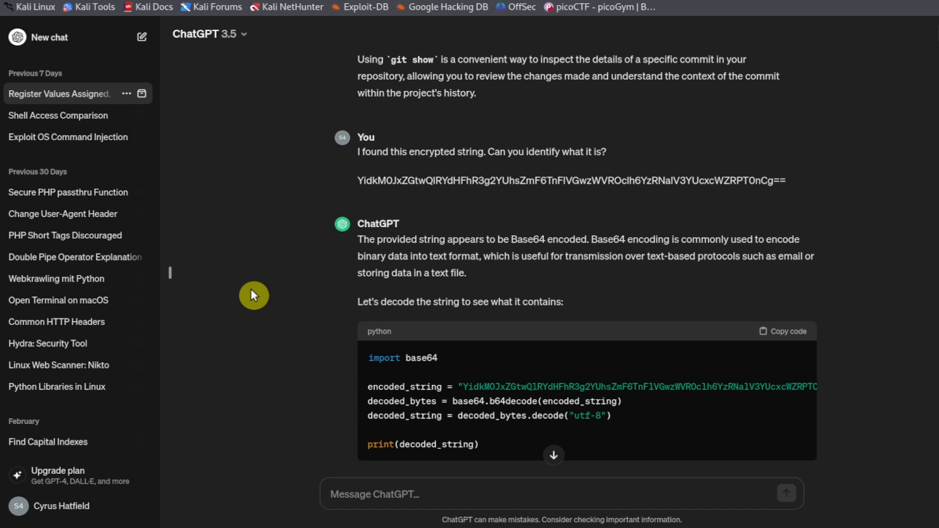
pyautogui.moveTo(364, 254)
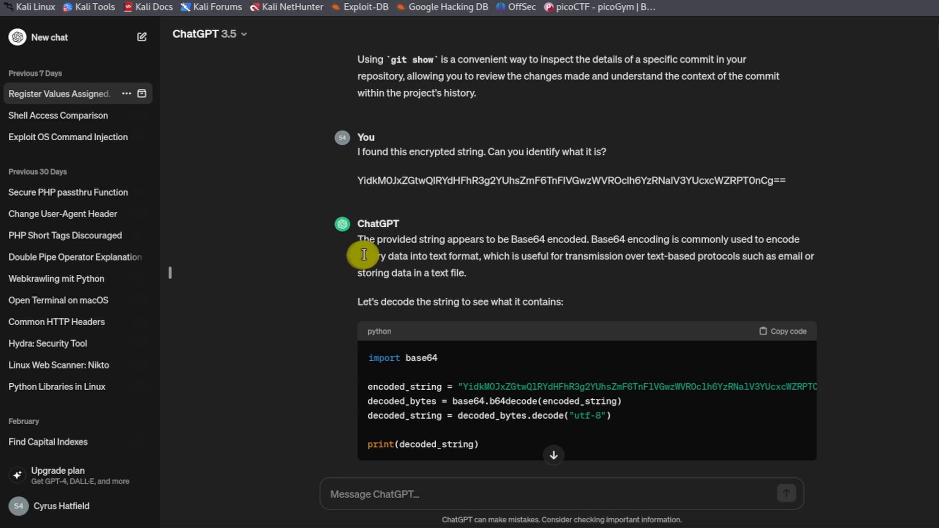
pyautogui.moveTo(529, 258)
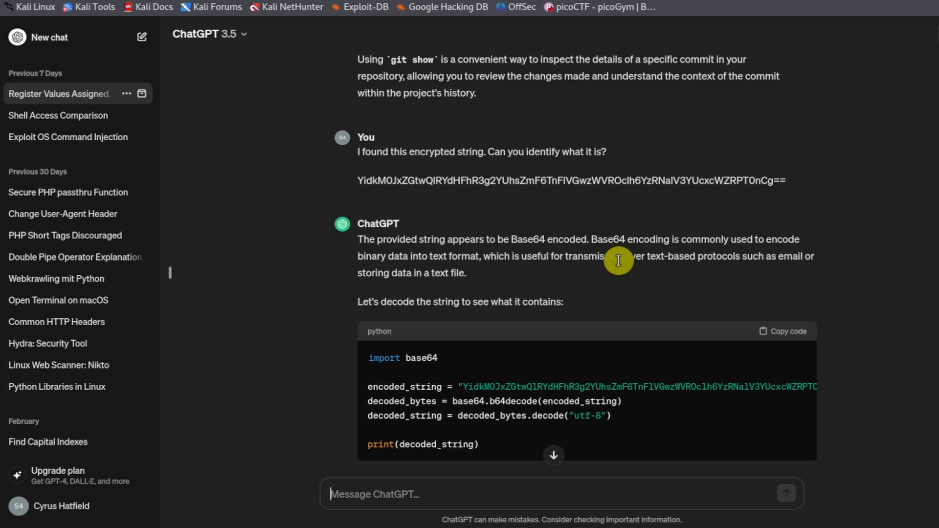
pyautogui.moveTo(534, 269)
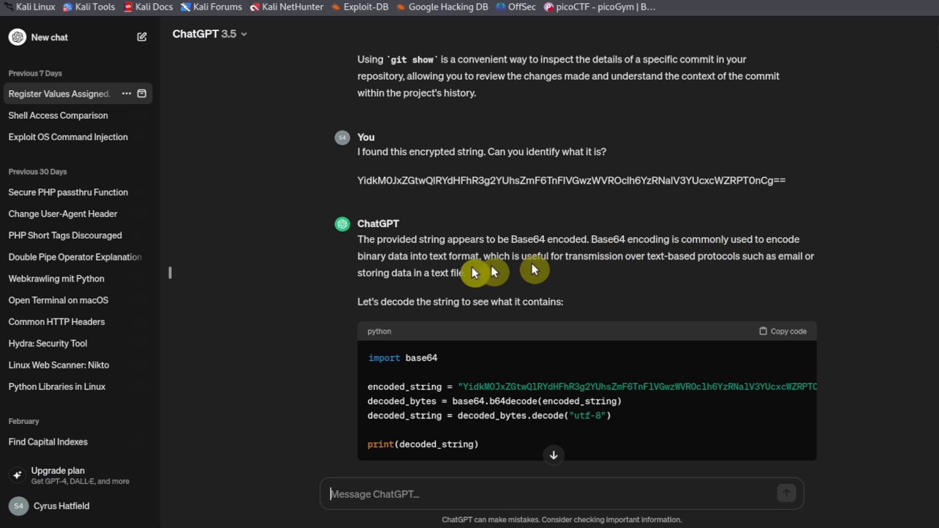
pyautogui.moveTo(528, 278)
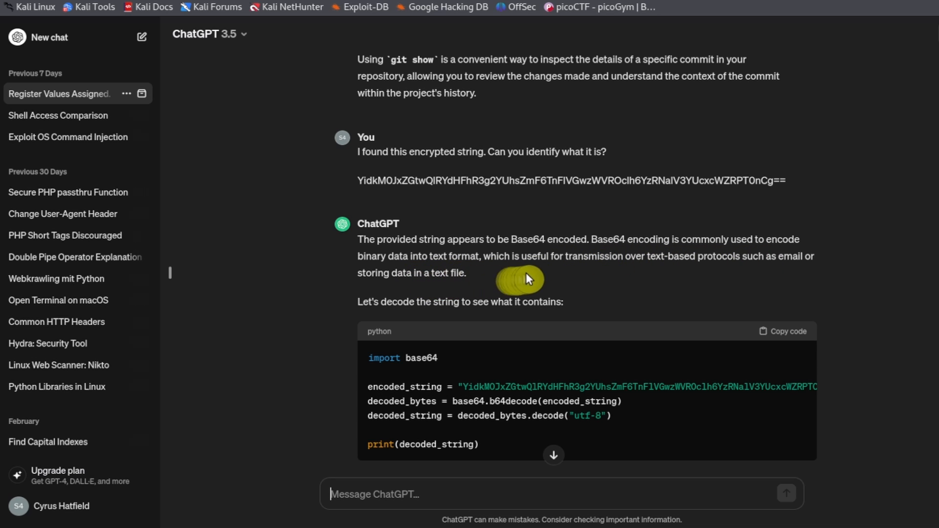
pyautogui.moveTo(734, 278)
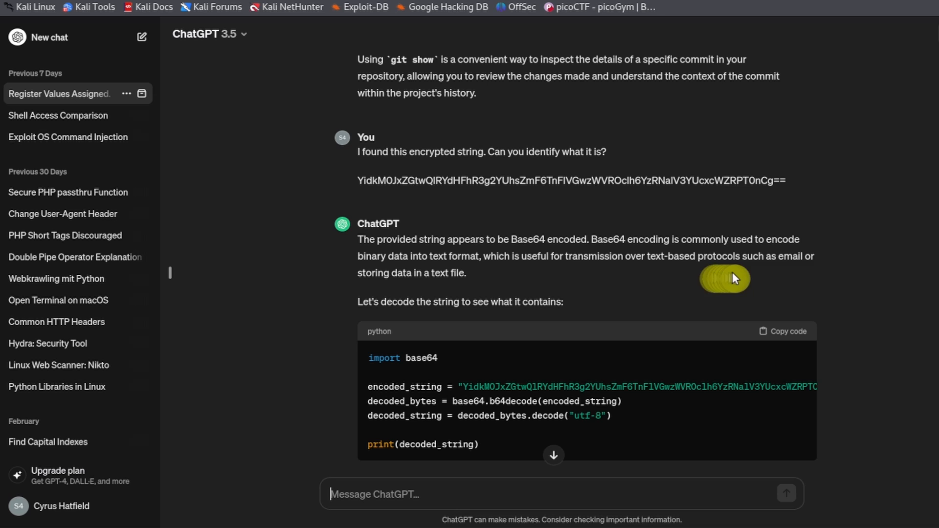
pyautogui.moveTo(392, 298)
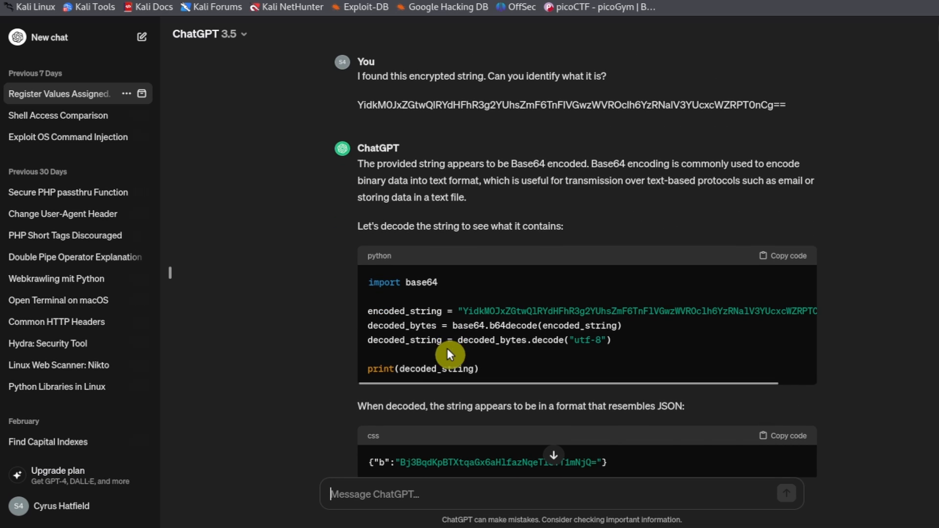
pyautogui.scroll(-3)
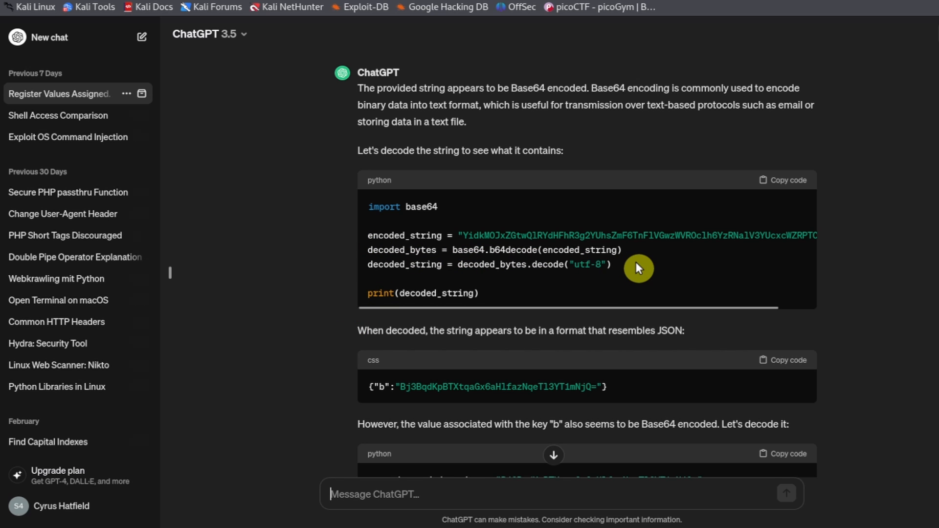
pyautogui.scroll(3)
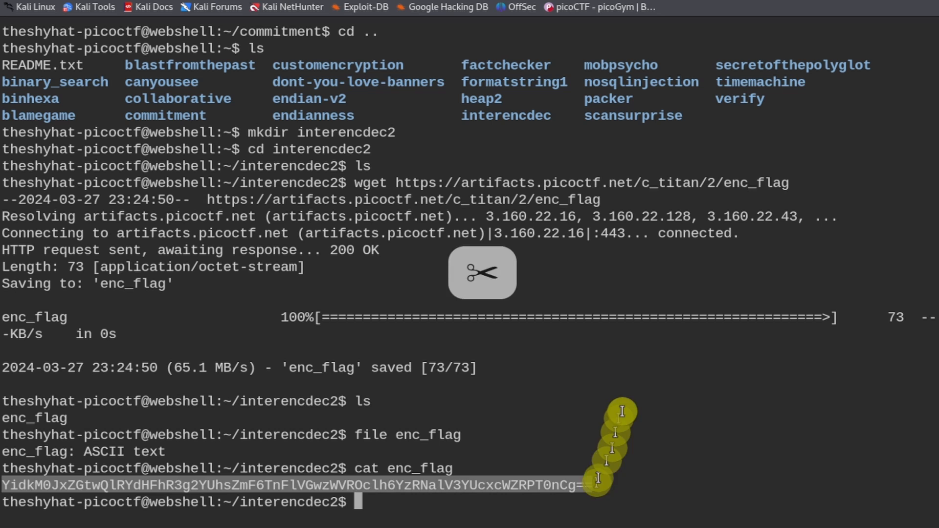
# - Run echo -n "YidkM0Jx…PT0nCg==" | base64 -d to decode the enc_flag string
pyautogui.write('echo')
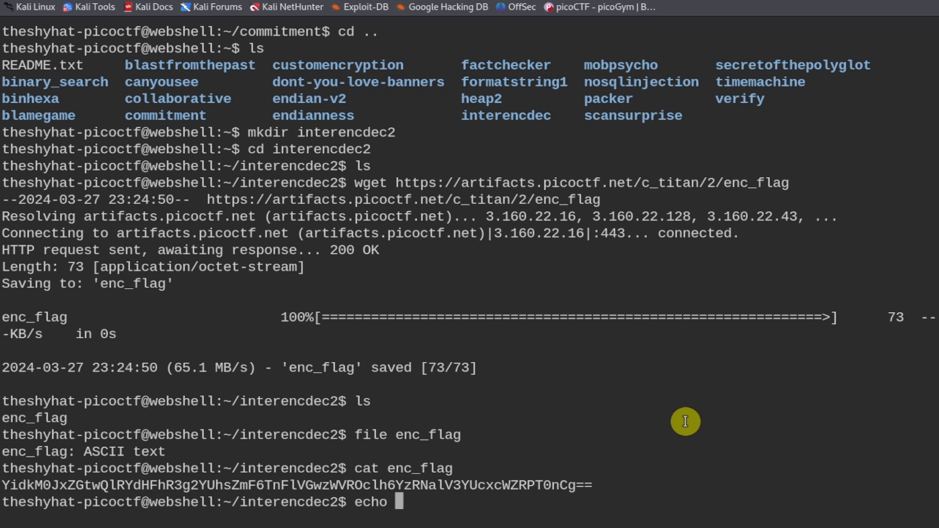
pyautogui.write('-n')
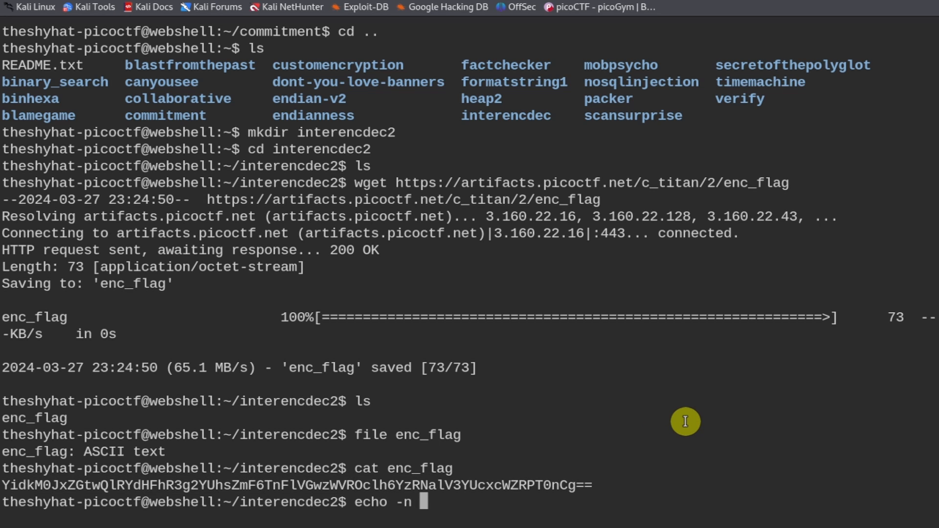
pyautogui.write('"')
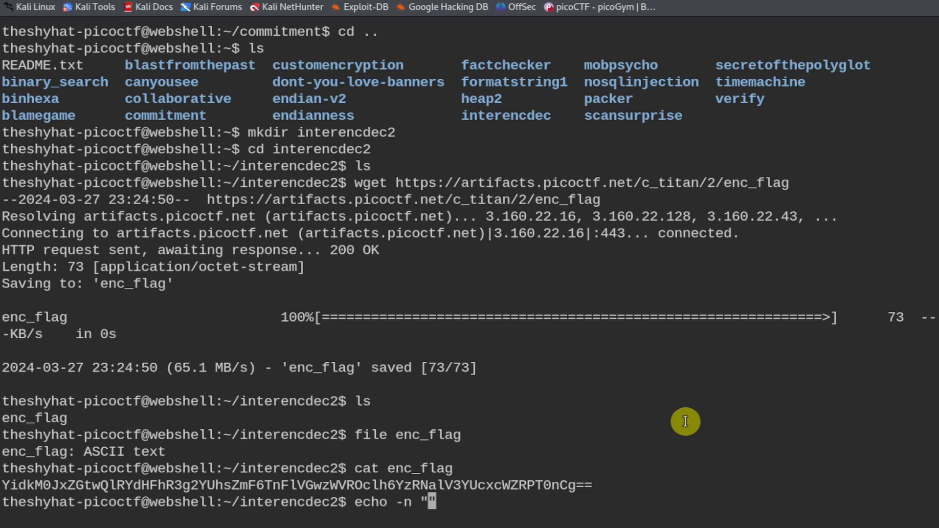
pyautogui.moveTo(675, 388)
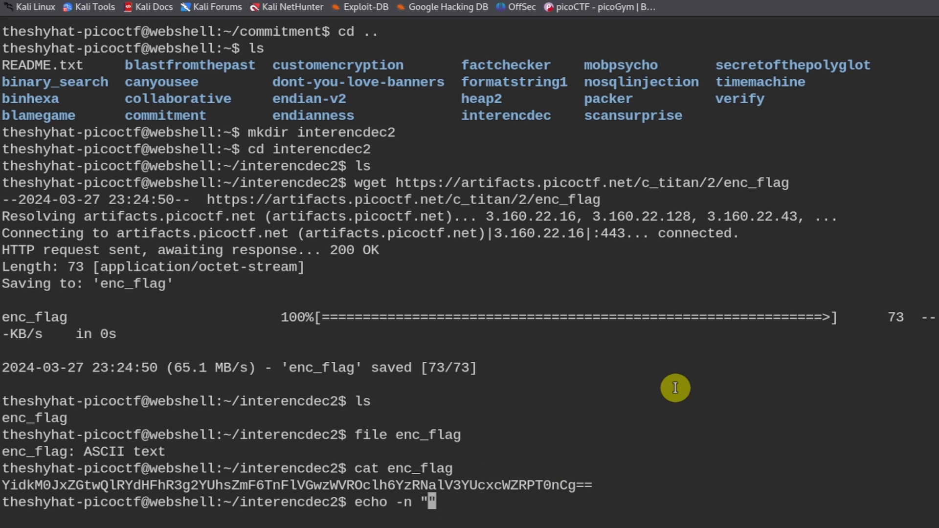
pyautogui.write('YidkM0JxZGtwQlRYdHFhR3g2YUhsZmF6TnFlVGwzWVROclh6YzRNalV3YUcxcWZRPT0nCg=="')
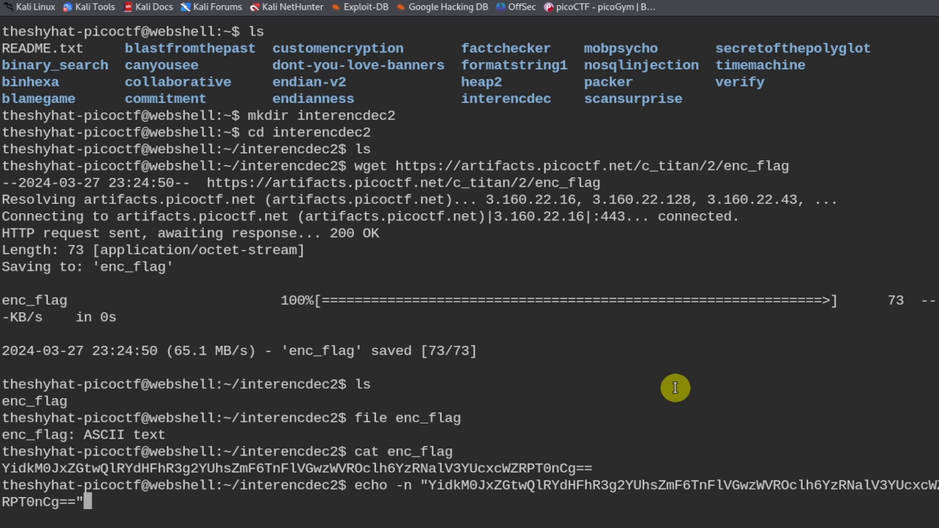
pyautogui.write('|')
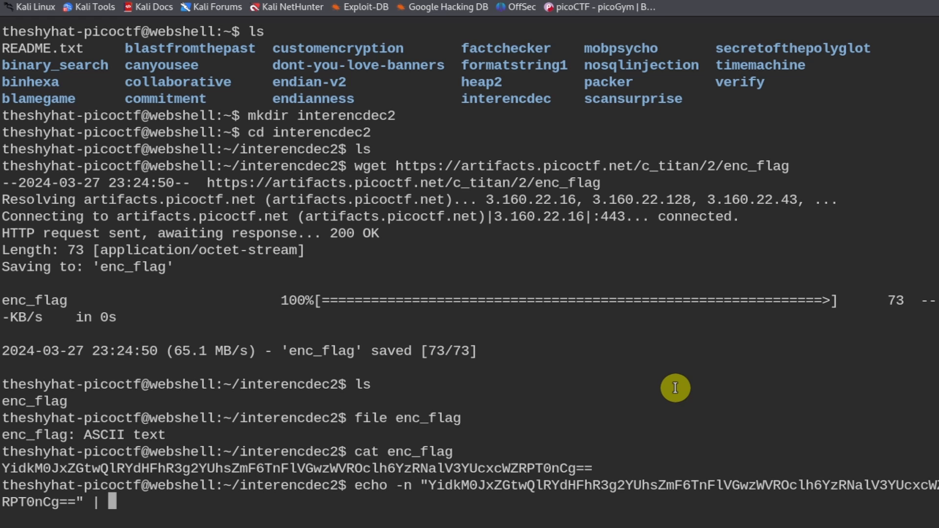
pyautogui.write('base')
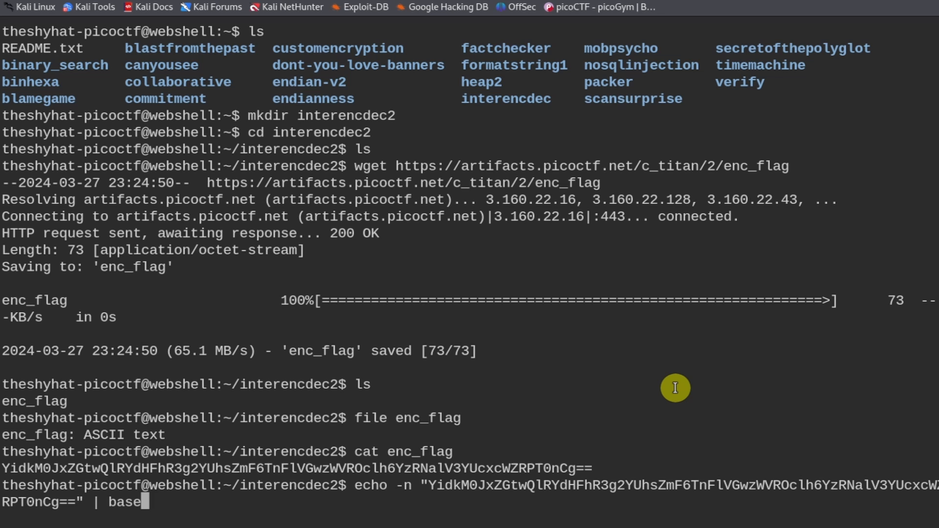
pyautogui.write('64 -d')
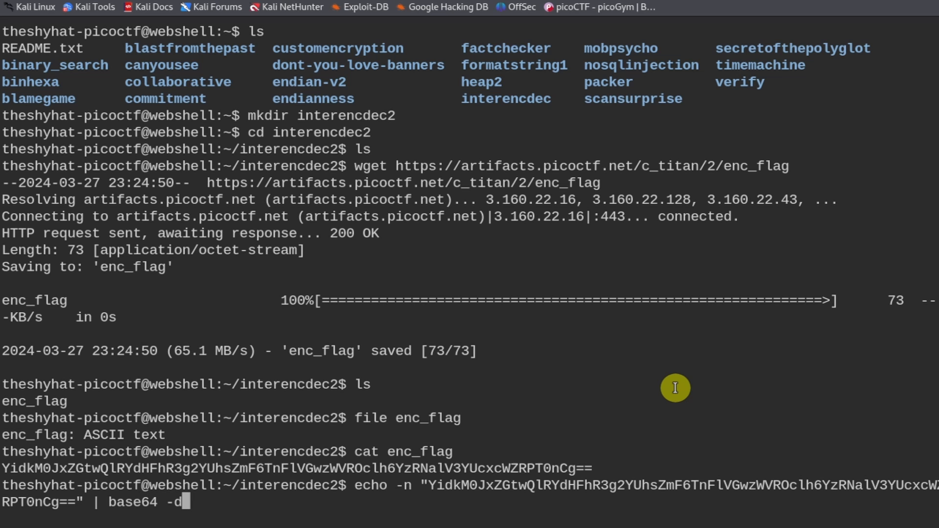
pyautogui.press('Return')
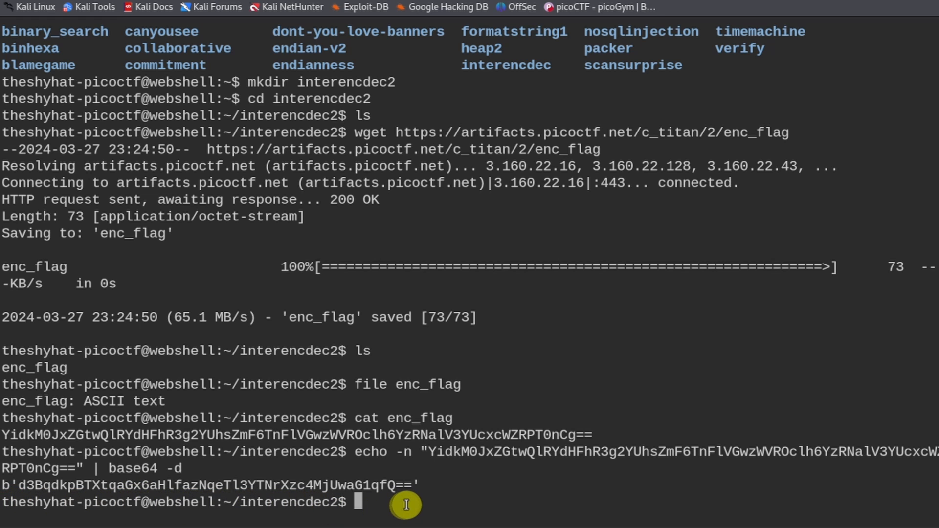
pyautogui.moveTo(352, 459)
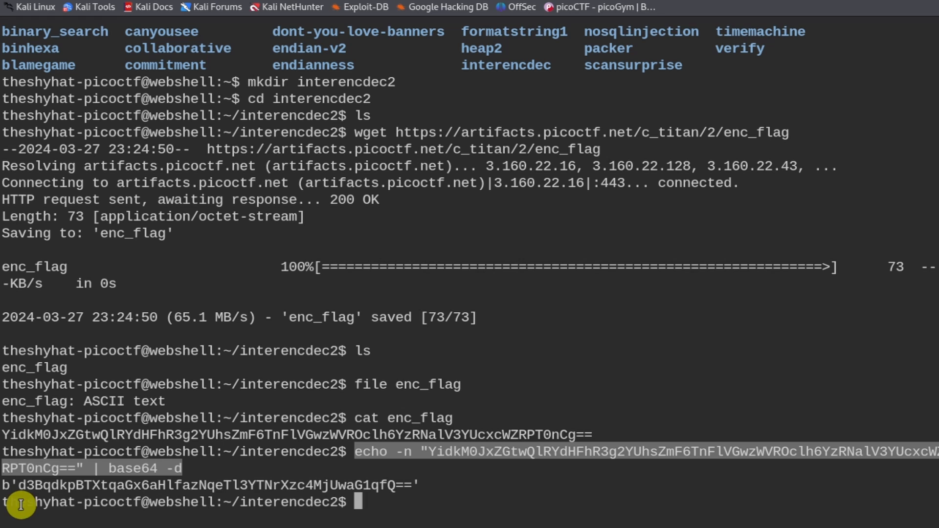
pyautogui.moveTo(411, 505)
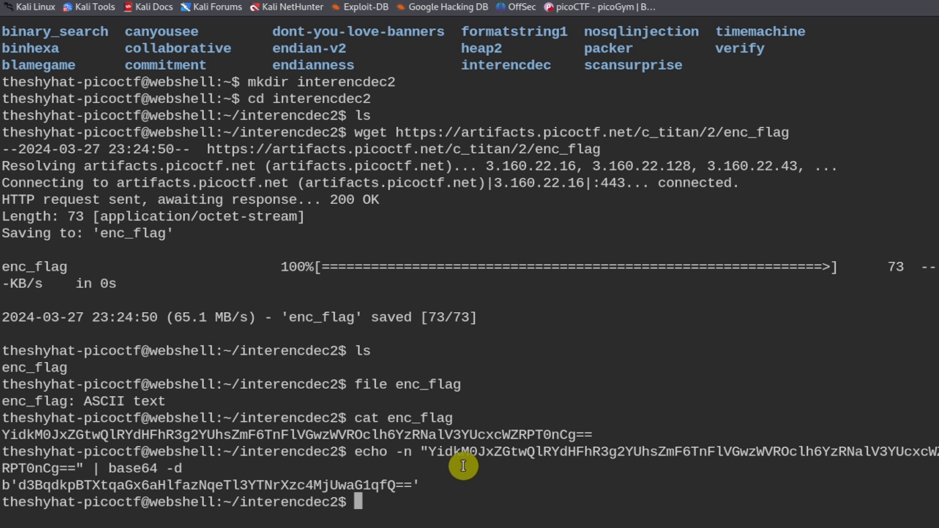
pyautogui.moveTo(910, 468)
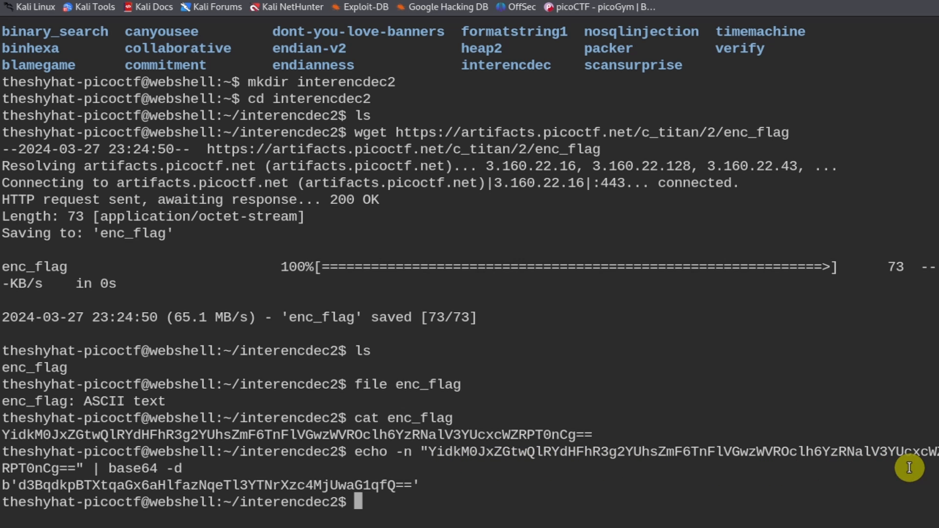
pyautogui.moveTo(84, 485)
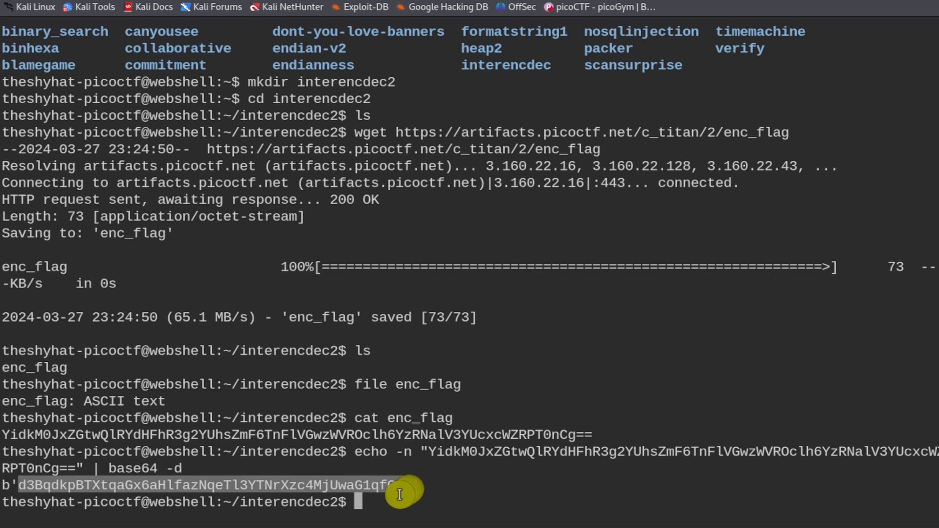
pyautogui.moveTo(411, 484)
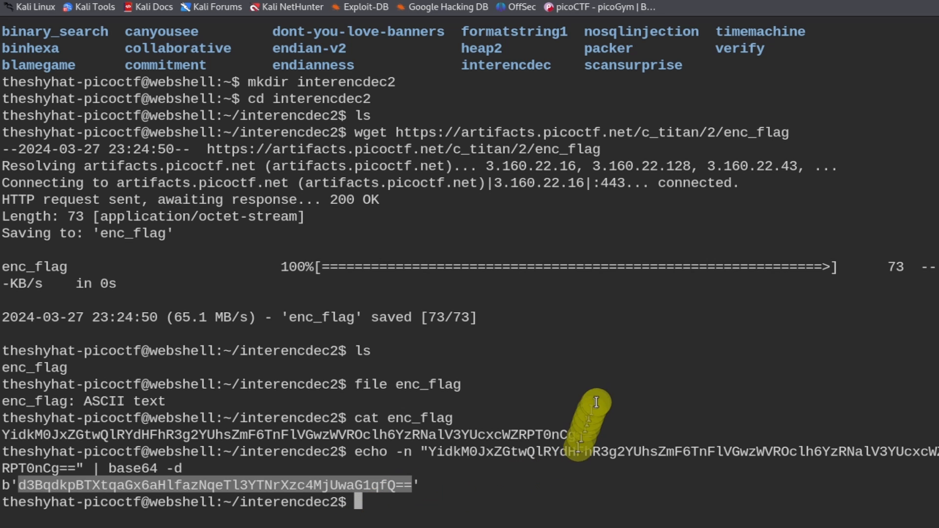
pyautogui.moveTo(233, 506)
pyautogui.write('echo')
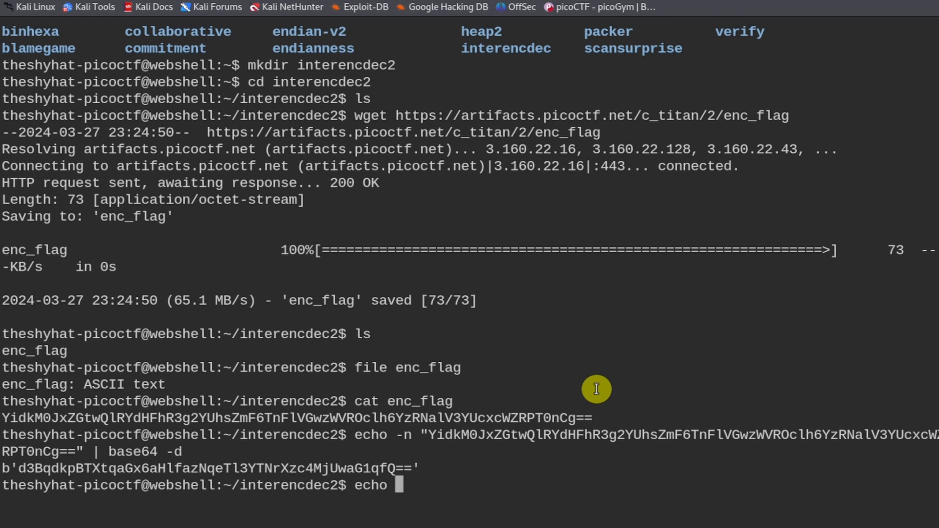
# - Start an echo -n "" | base64 command and select the second encoded string
pyautogui.write('-n "" |')
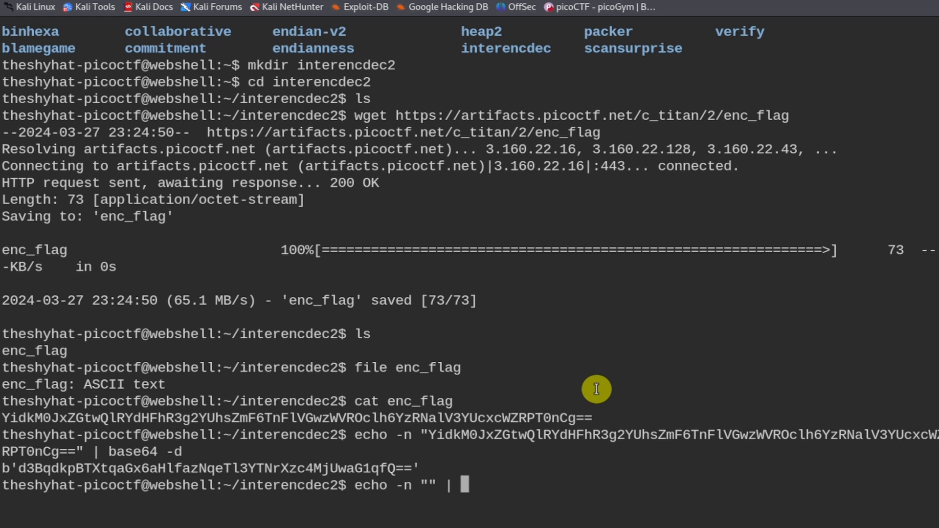
pyautogui.write('base64 -d')
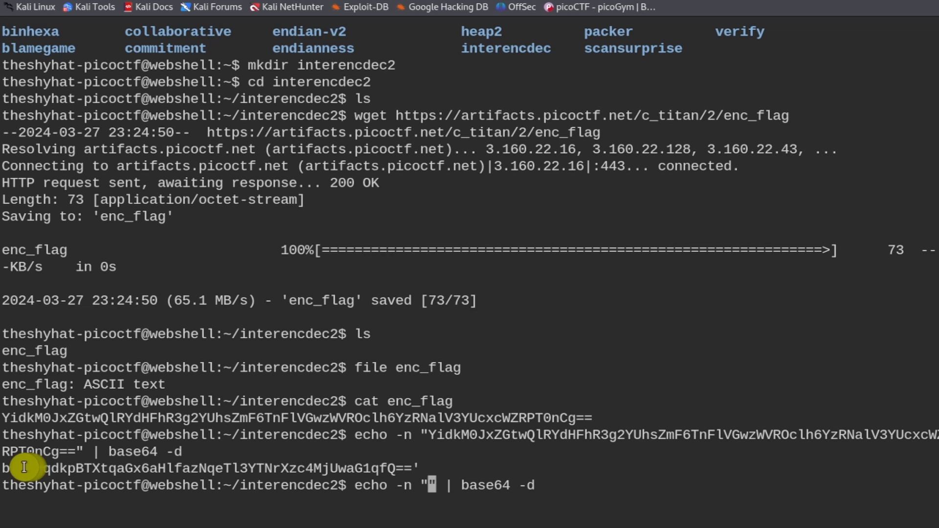
pyautogui.moveTo(18, 467); pyautogui.dragTo(395, 467)
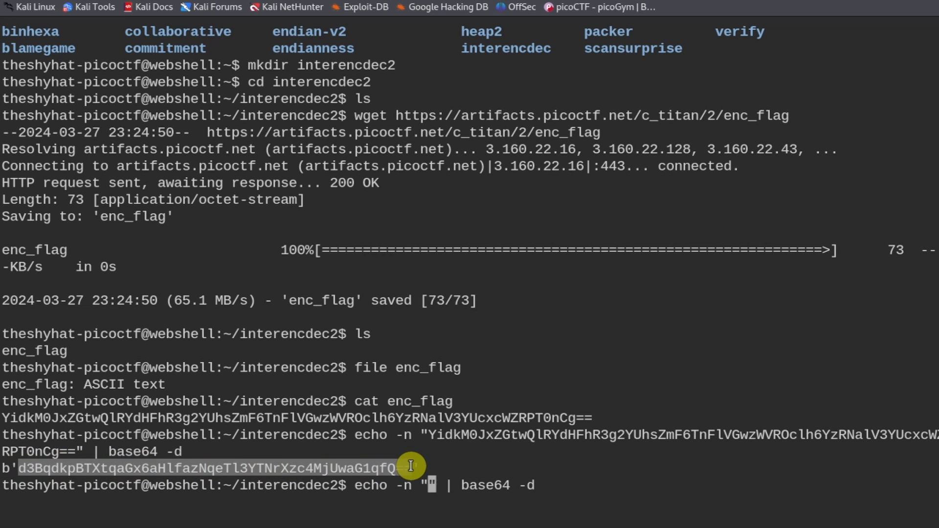
pyautogui.moveTo(441, 409)
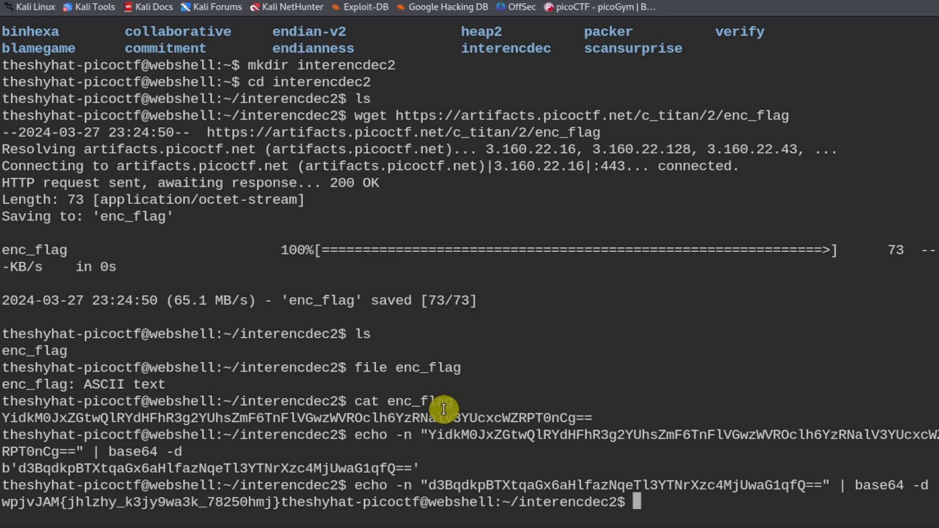
pyautogui.moveTo(527, 353)
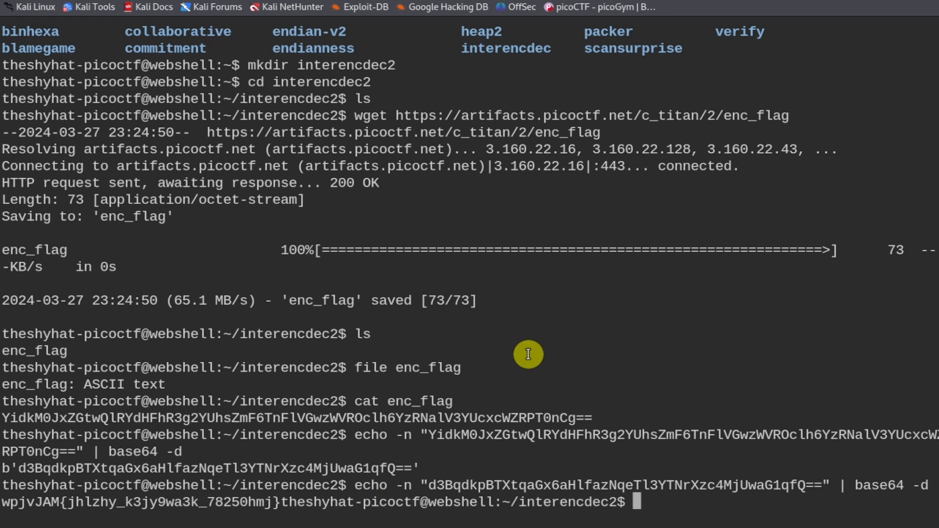
pyautogui.moveTo(9, 521)
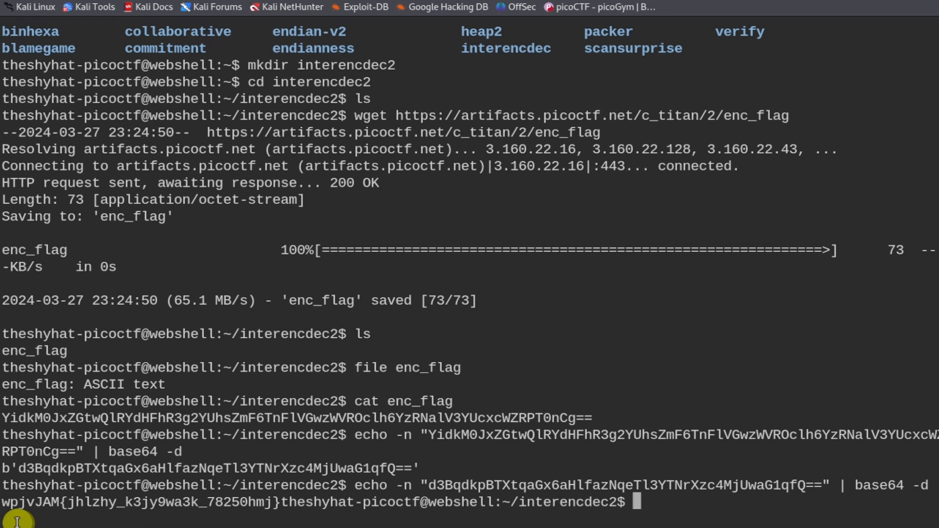
pyautogui.moveTo(53, 520)
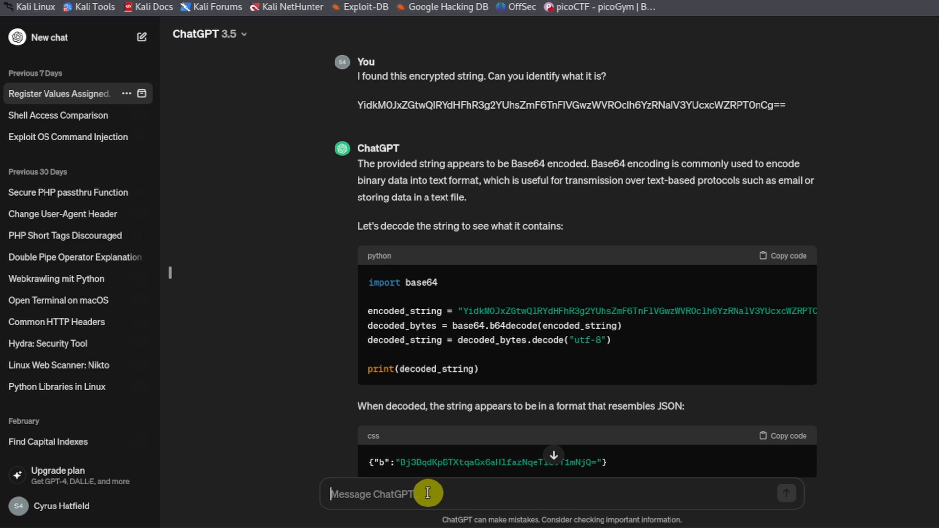
# - Ask ChatGPT what kind of encoding wpjvJAM{jhlzhy_k3jy9wa3k_78250hmj} could be
pyautogui.write('What kind of')
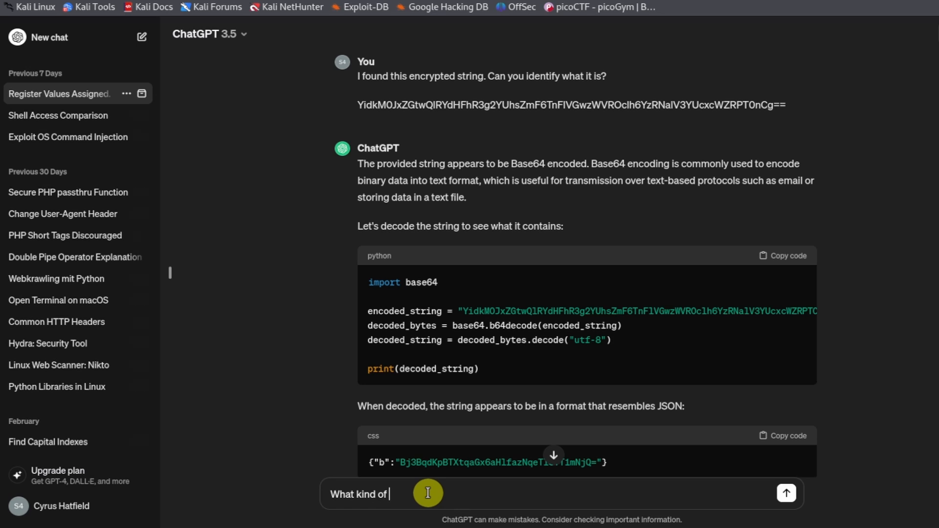
pyautogui.write('encoding could this be')
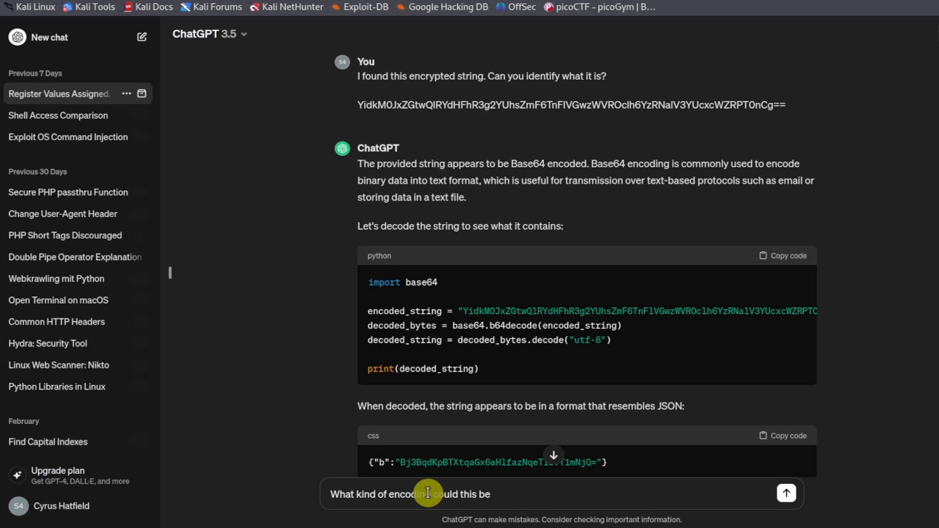
pyautogui.write('?')
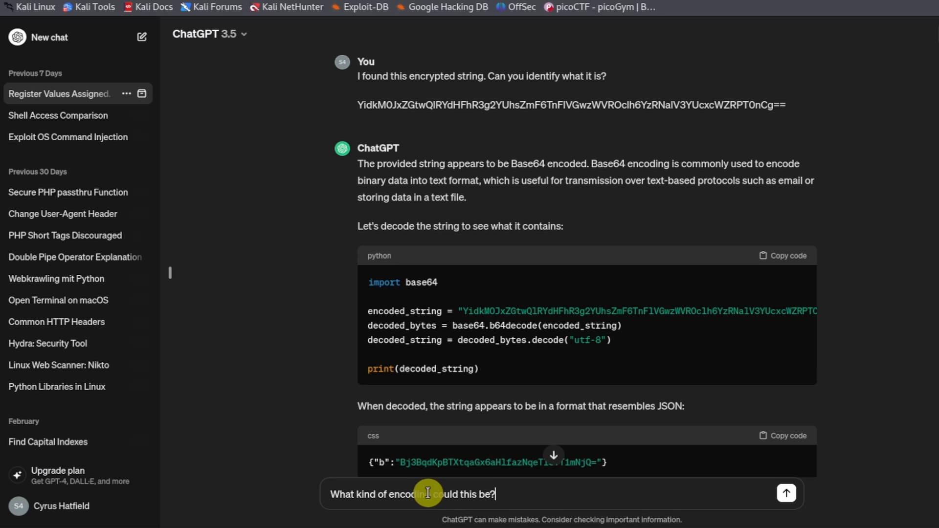
pyautogui.click(785, 494)
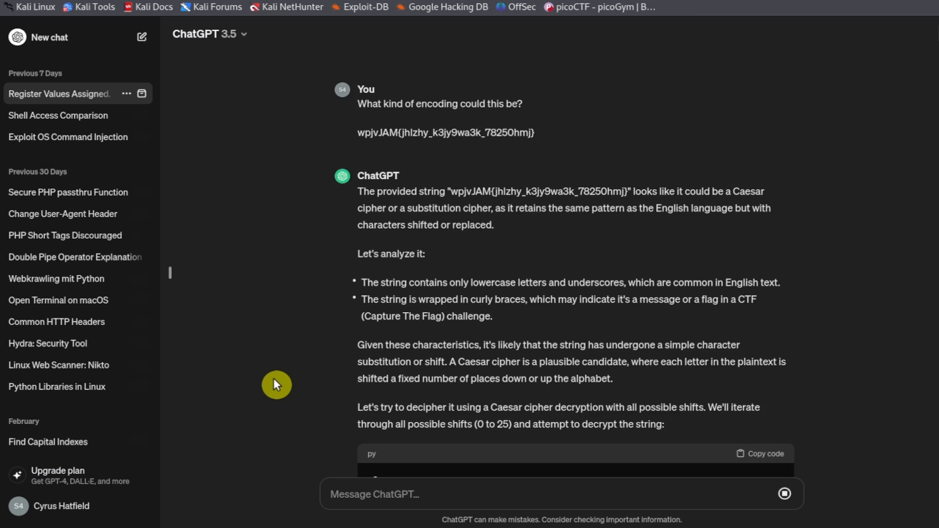
pyautogui.scroll(-3)
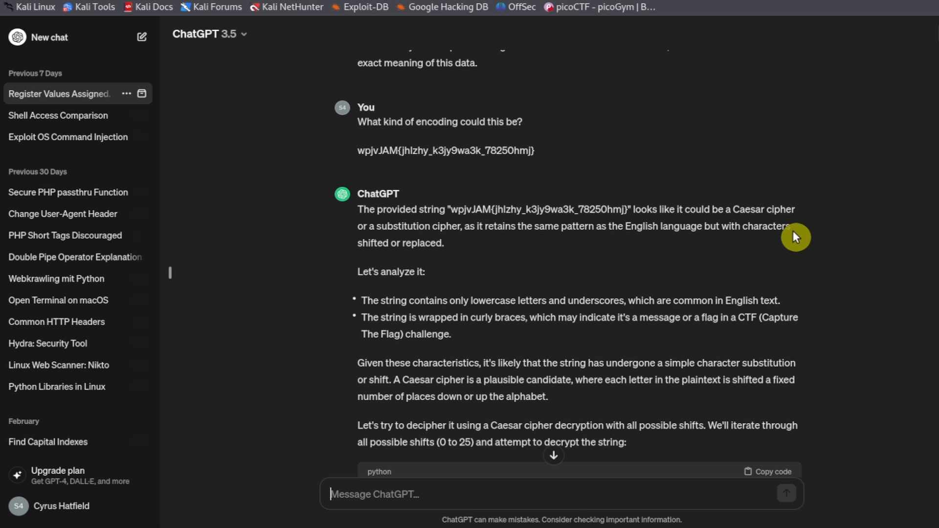
pyautogui.moveTo(481, 247)
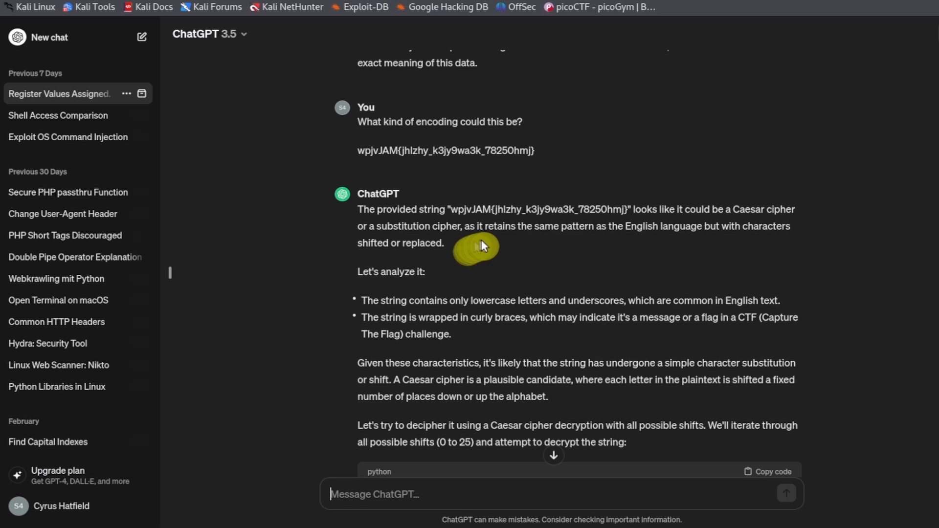
pyautogui.moveTo(742, 245)
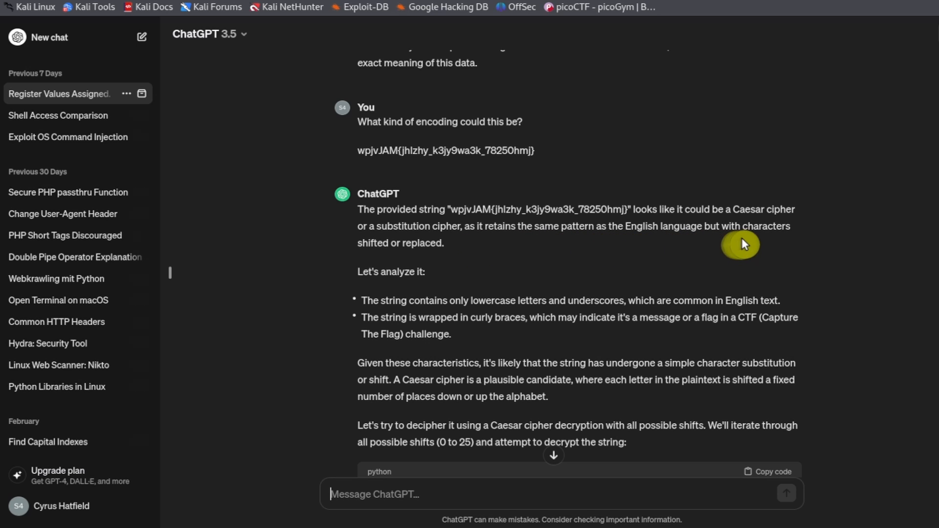
pyautogui.moveTo(421, 262)
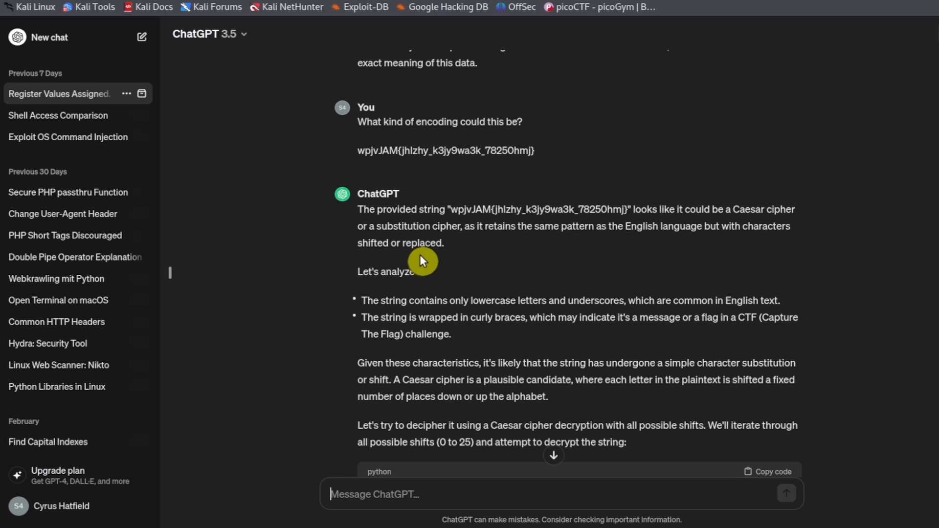
pyautogui.moveTo(444, 247)
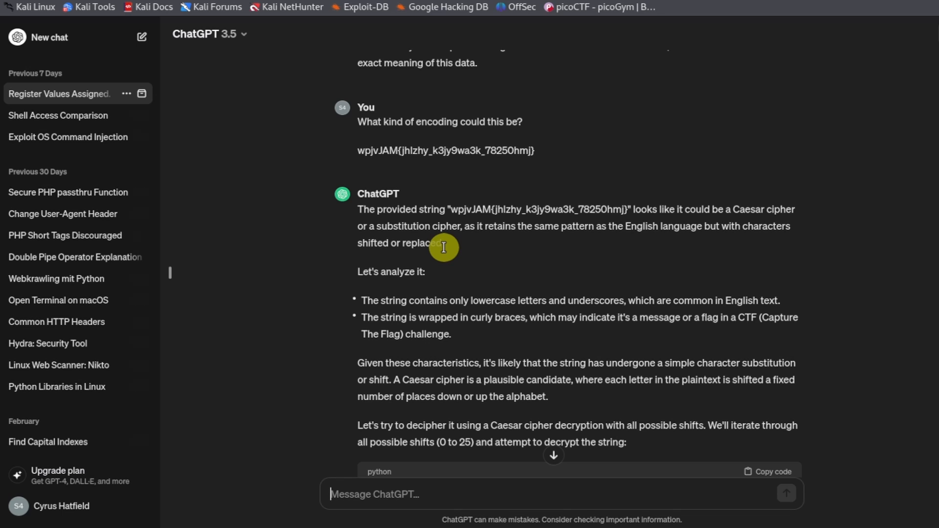
pyautogui.moveTo(394, 202)
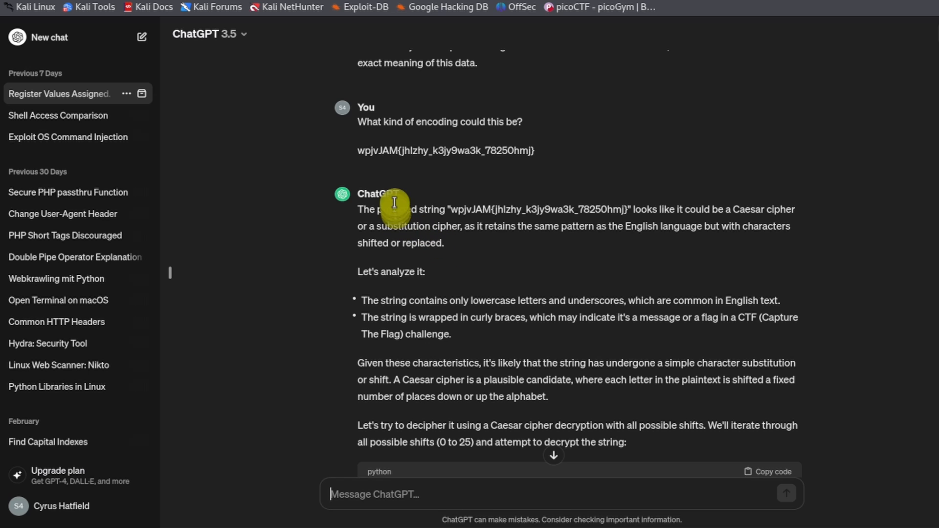
pyautogui.moveTo(499, 208)
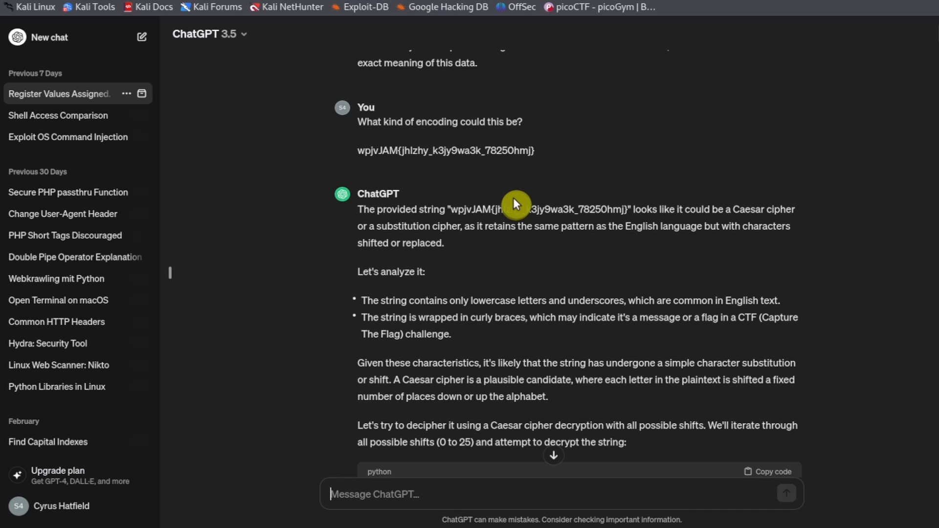
pyautogui.moveTo(519, 183)
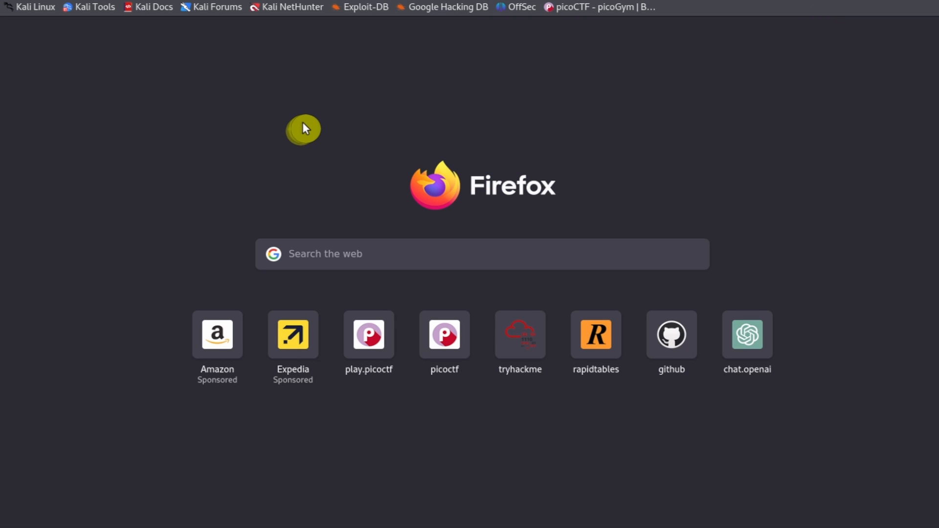
# - Open dcode.fr, switch it to English, and go to the Caesar cipher tool
pyautogui.write('dc')
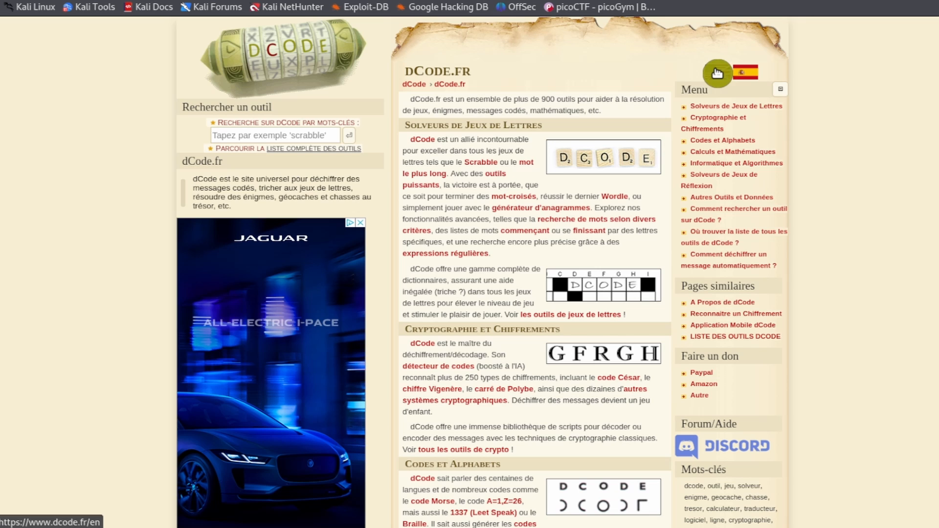
pyautogui.click(717, 72)
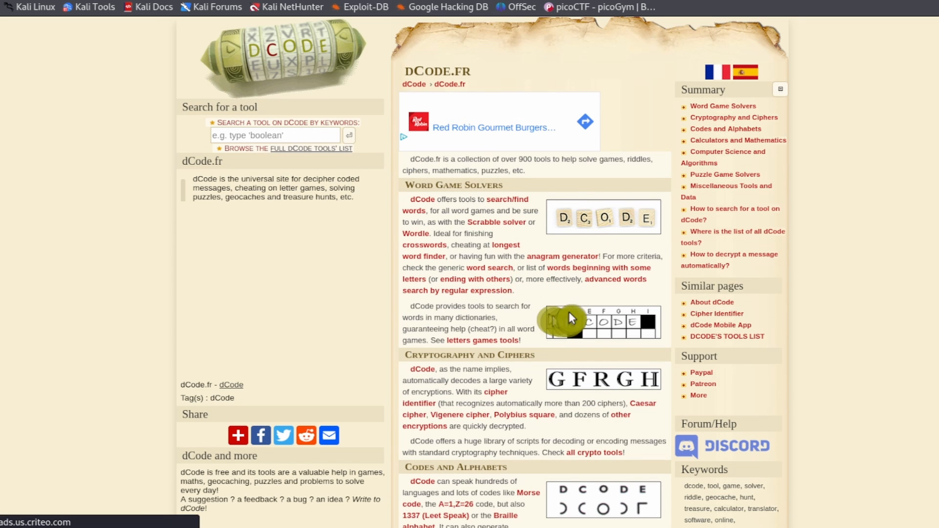
pyautogui.scroll(-3)
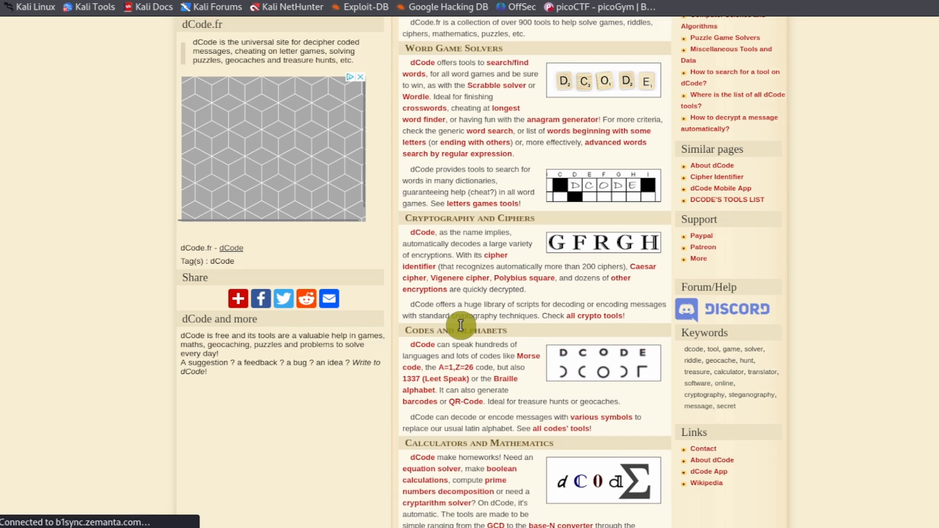
pyautogui.scroll(-3)
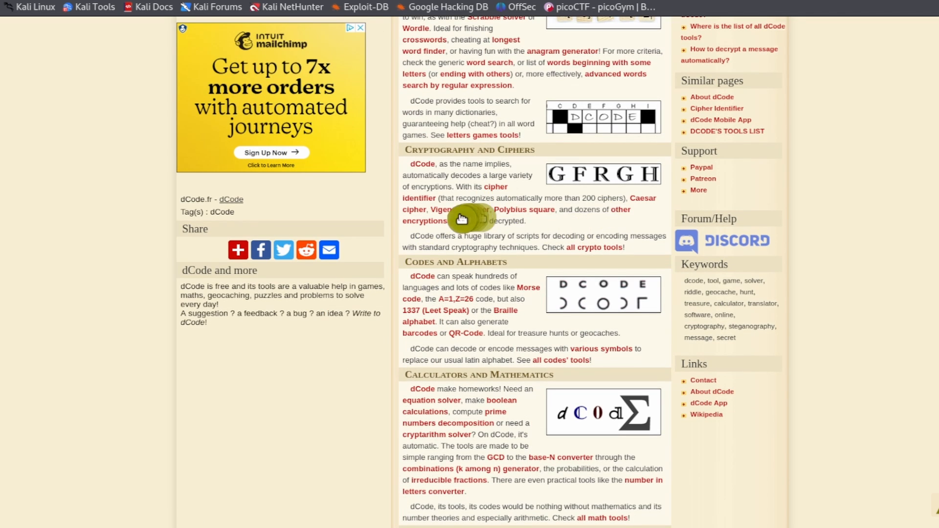
pyautogui.moveTo(644, 200)
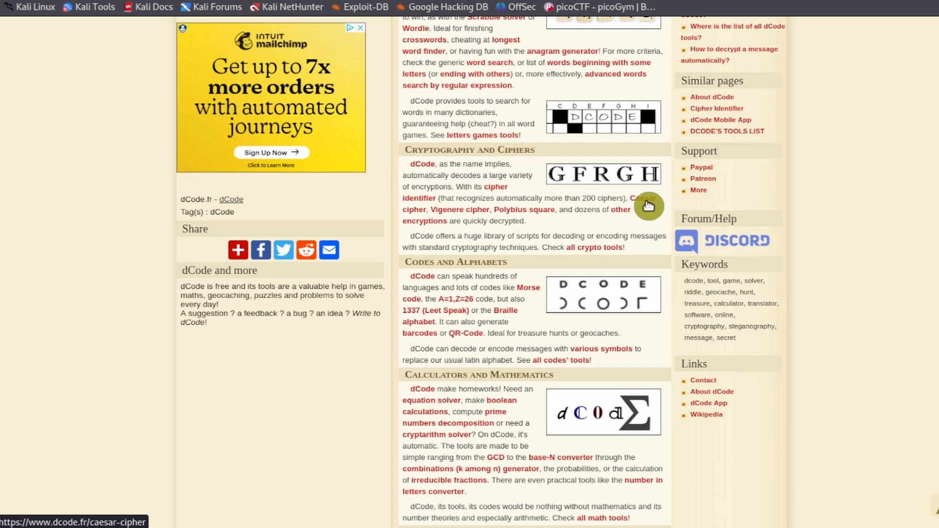
pyautogui.click(639, 203)
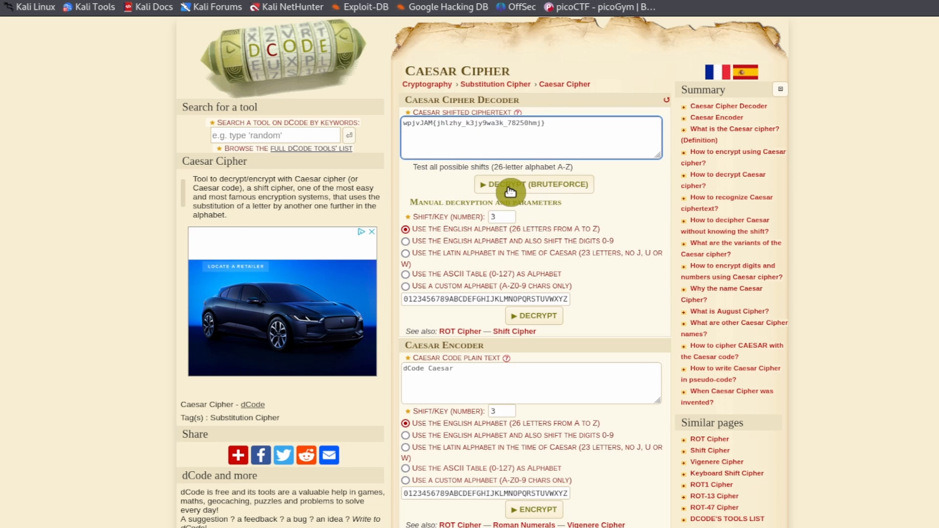
# - Brute-force the Caesar shifts and select the top result picoCTF{caesar_d3cr9pt3d_78250afc}
pyautogui.click(533, 184)
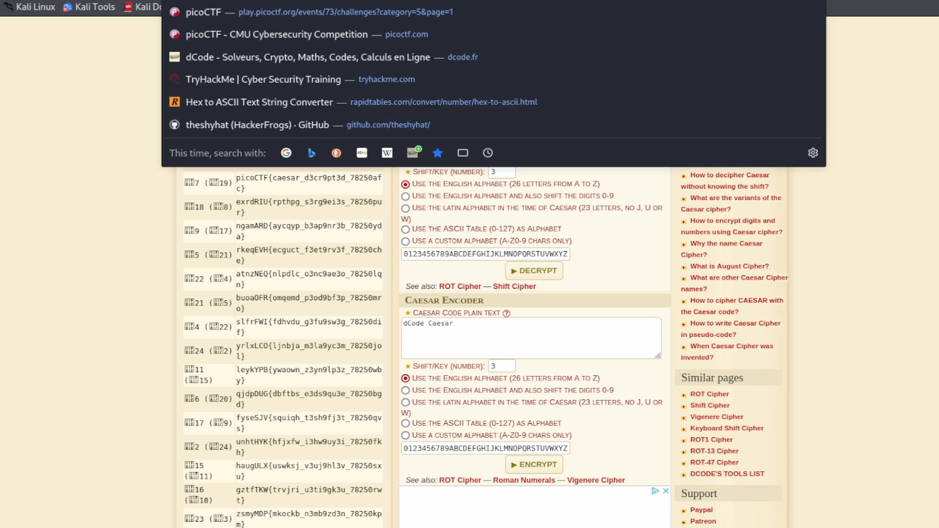
pyautogui.moveTo(259, 101)
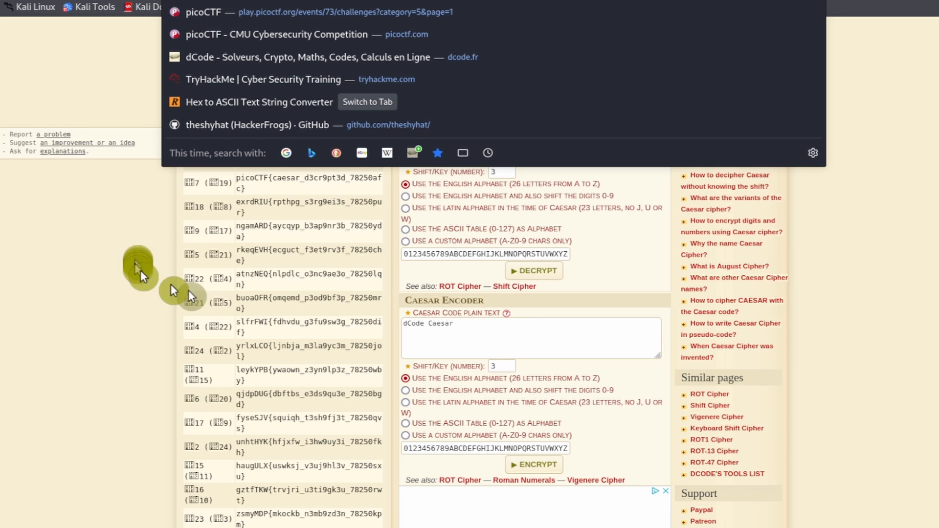
pyautogui.click(531, 337)
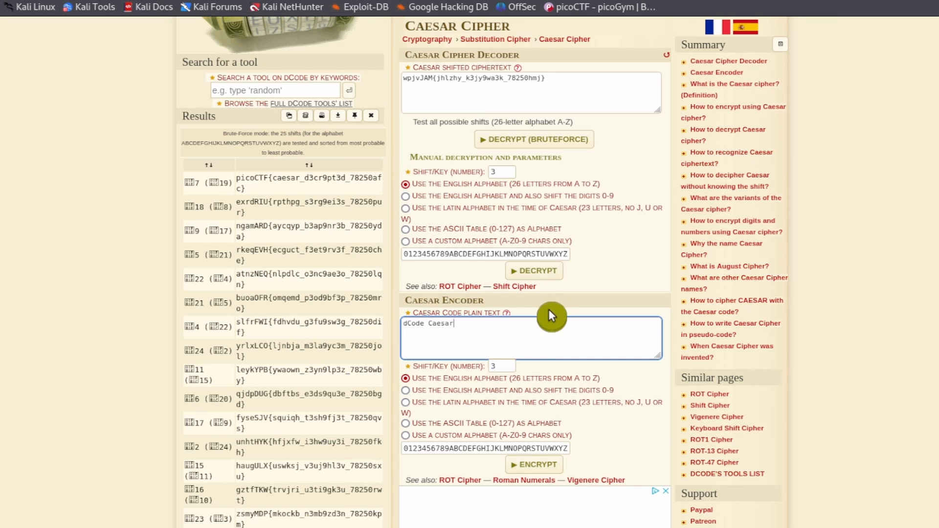
pyautogui.moveTo(542, 305)
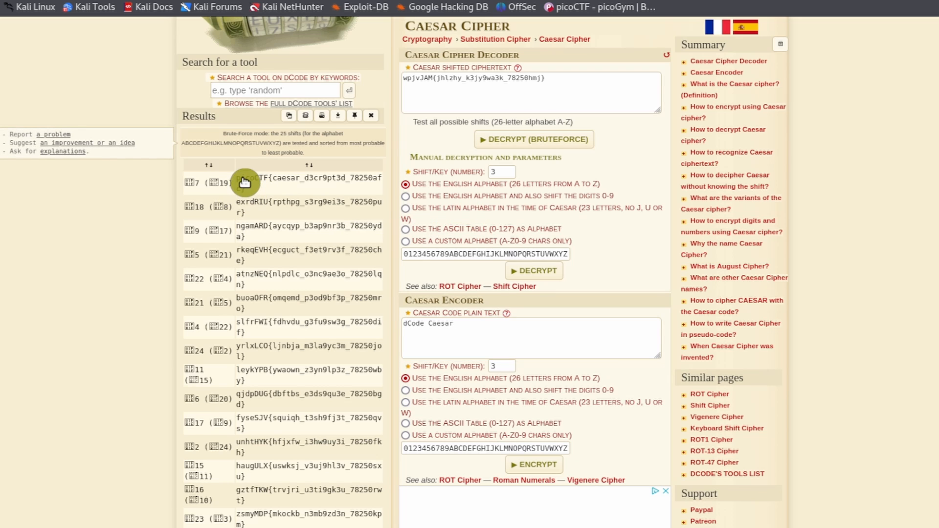
pyautogui.doubleClick(308, 178)
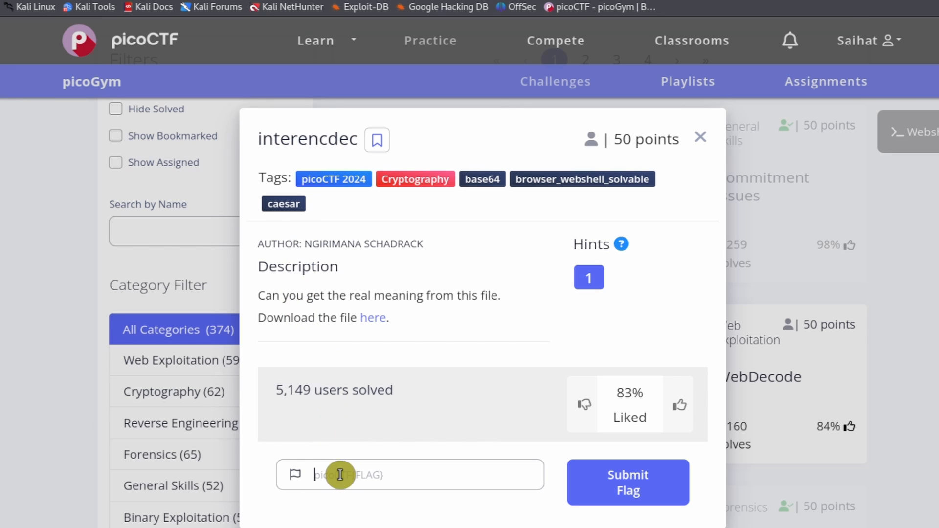
# - Submit picoCTF{caesar_d3cr9pt3d_78250afc} as the flag and reopen the interencdec challenge
pyautogui.write('picoCTF{caesar_d3cr9pt3d_78250afc}')
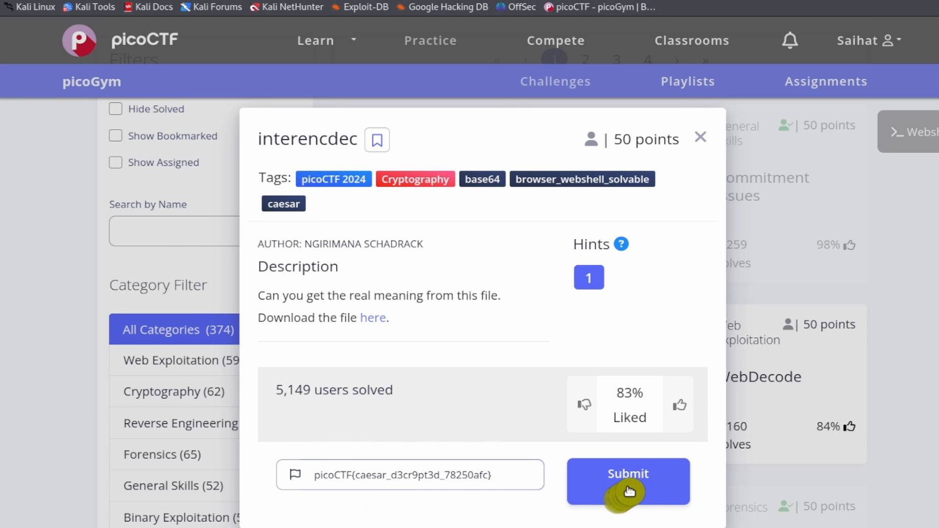
pyautogui.click(628, 481)
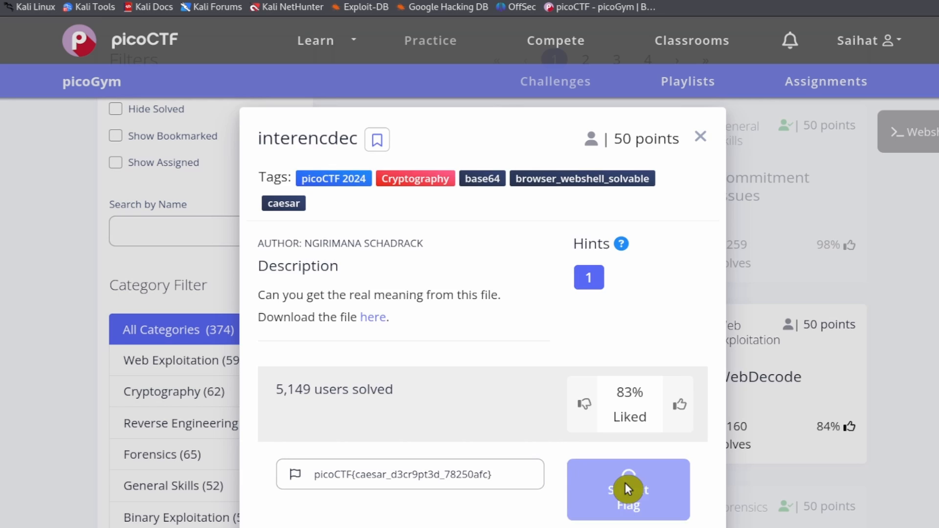
pyautogui.click(628, 489)
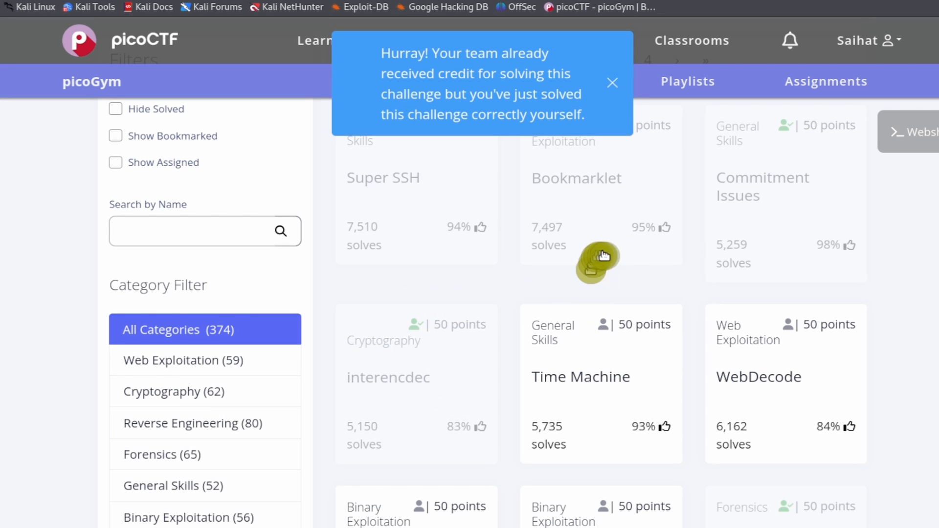
pyautogui.moveTo(432, 405)
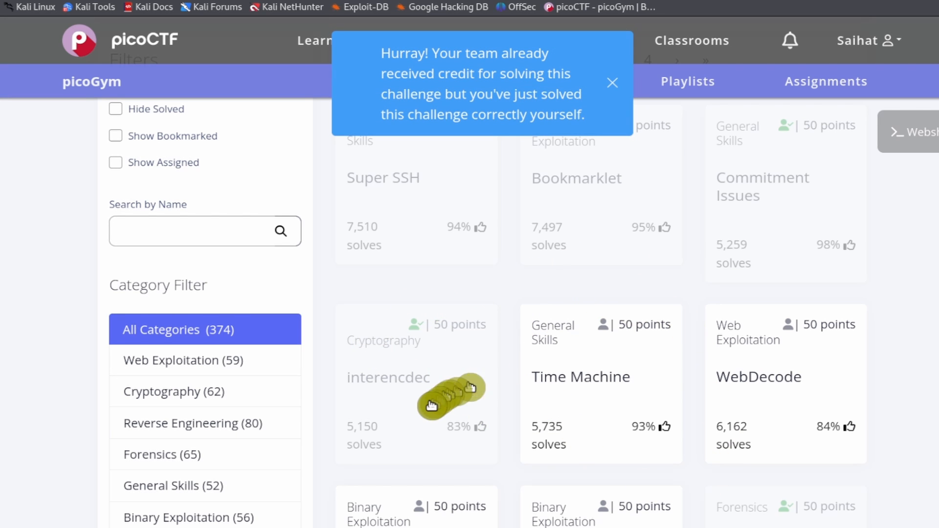
pyautogui.click(612, 83)
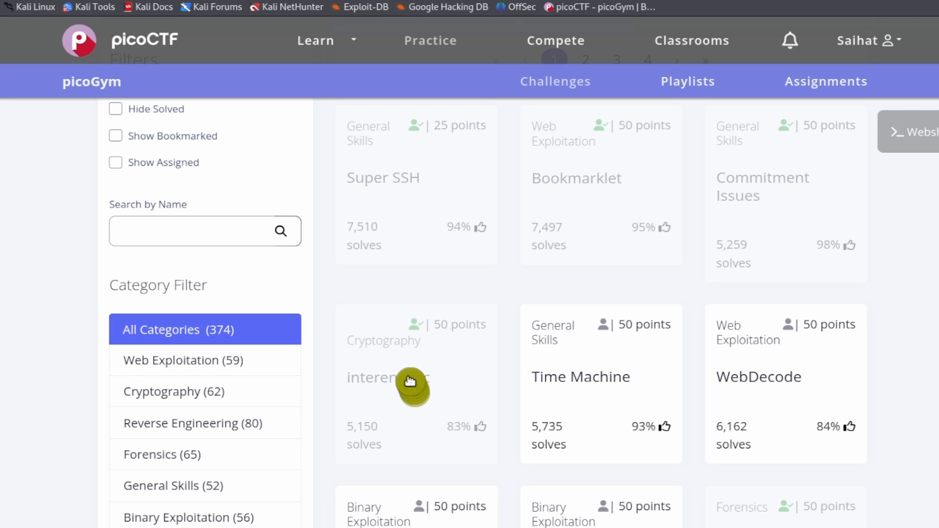